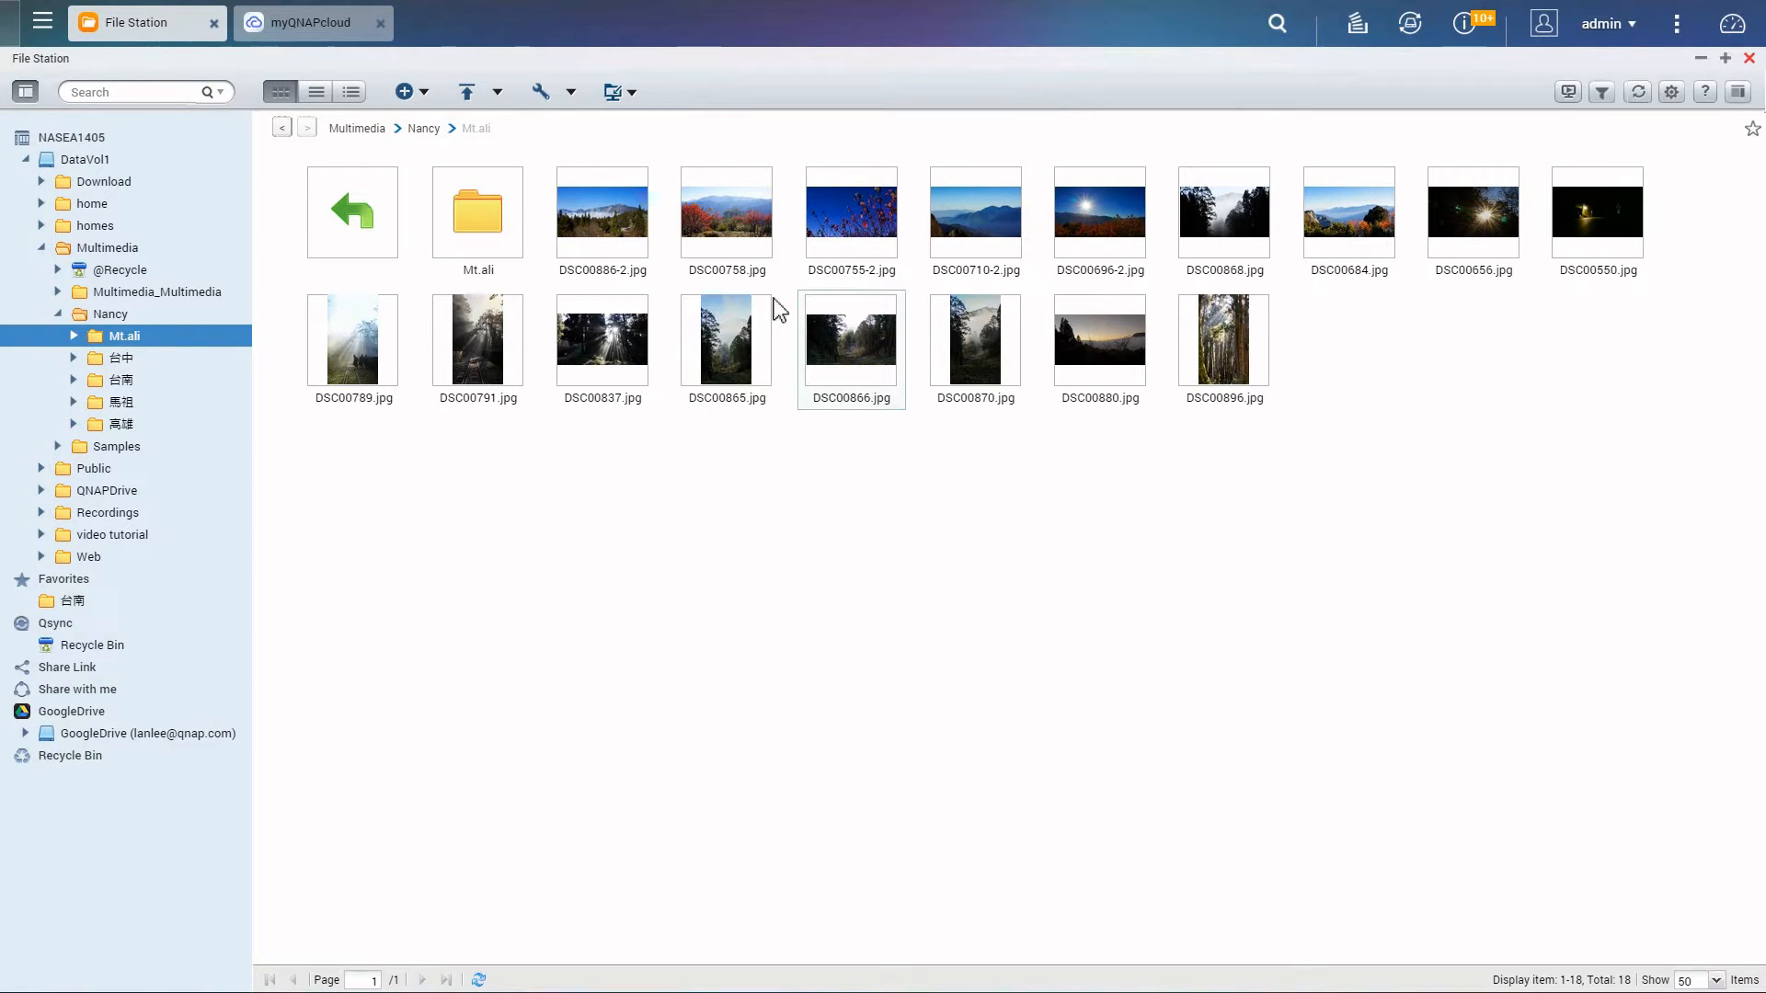
# Bring up the context actions for DSC00758.jpg to reach its Share options.
pyautogui.rightClick(725, 213)
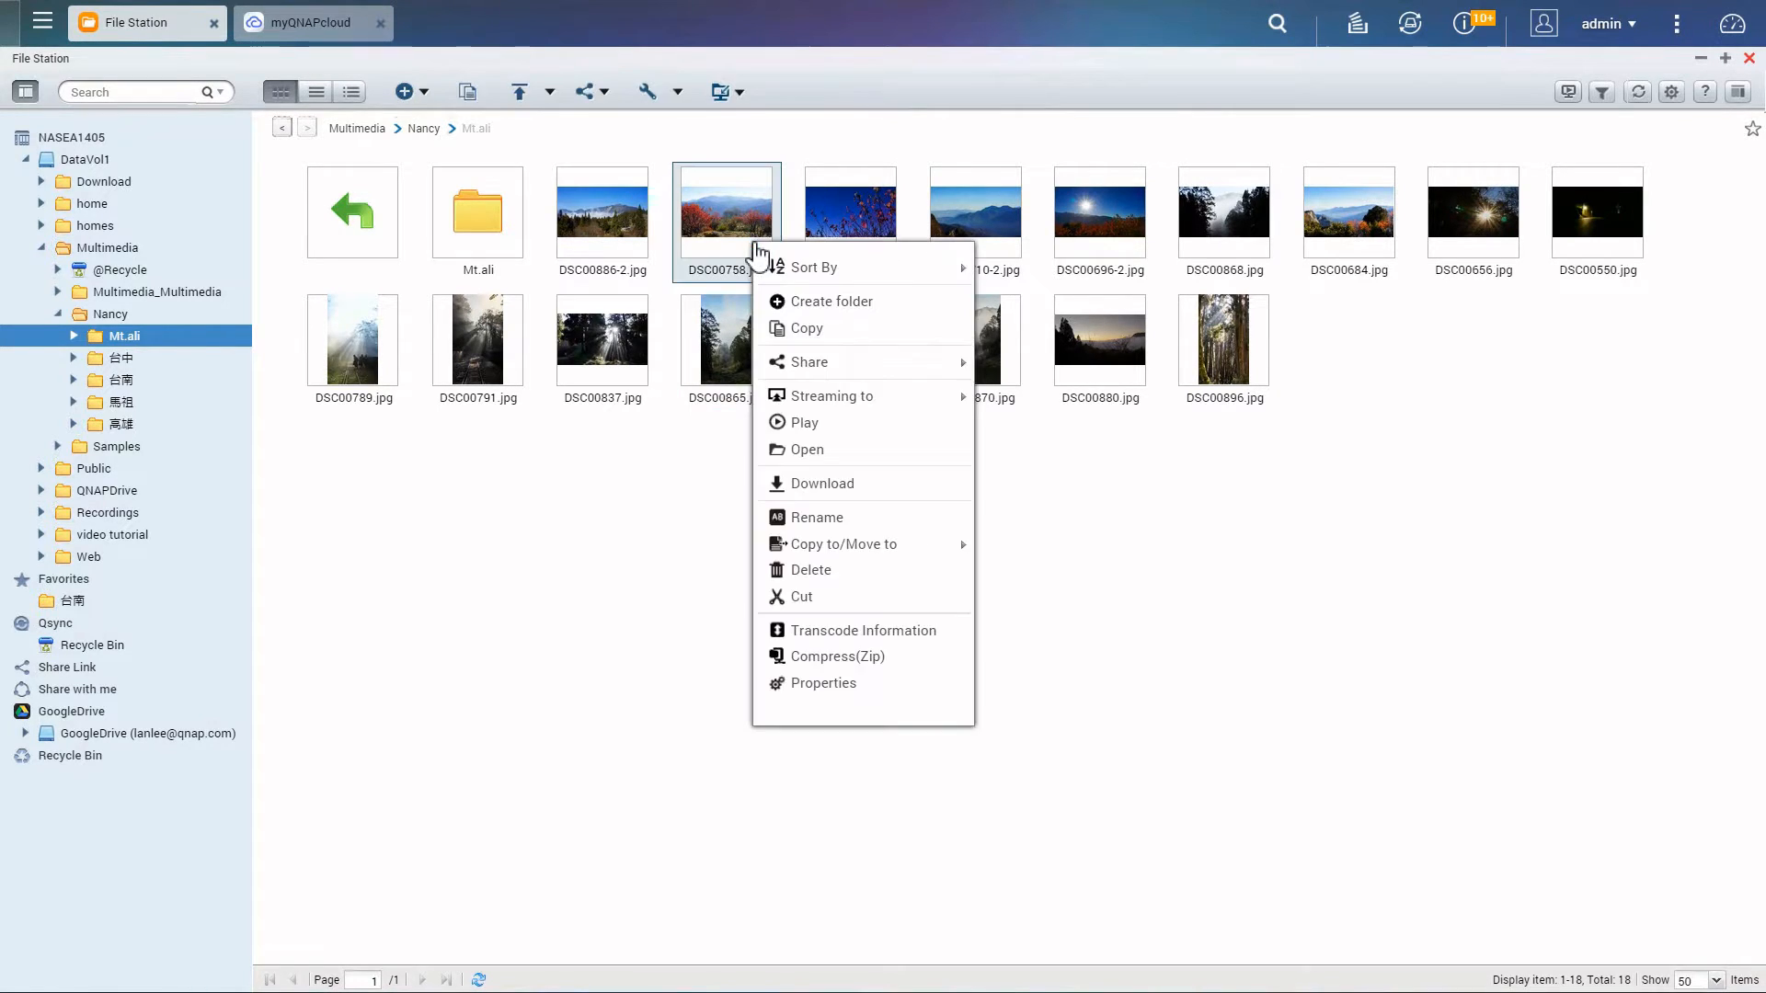
pyautogui.moveTo(809, 362)
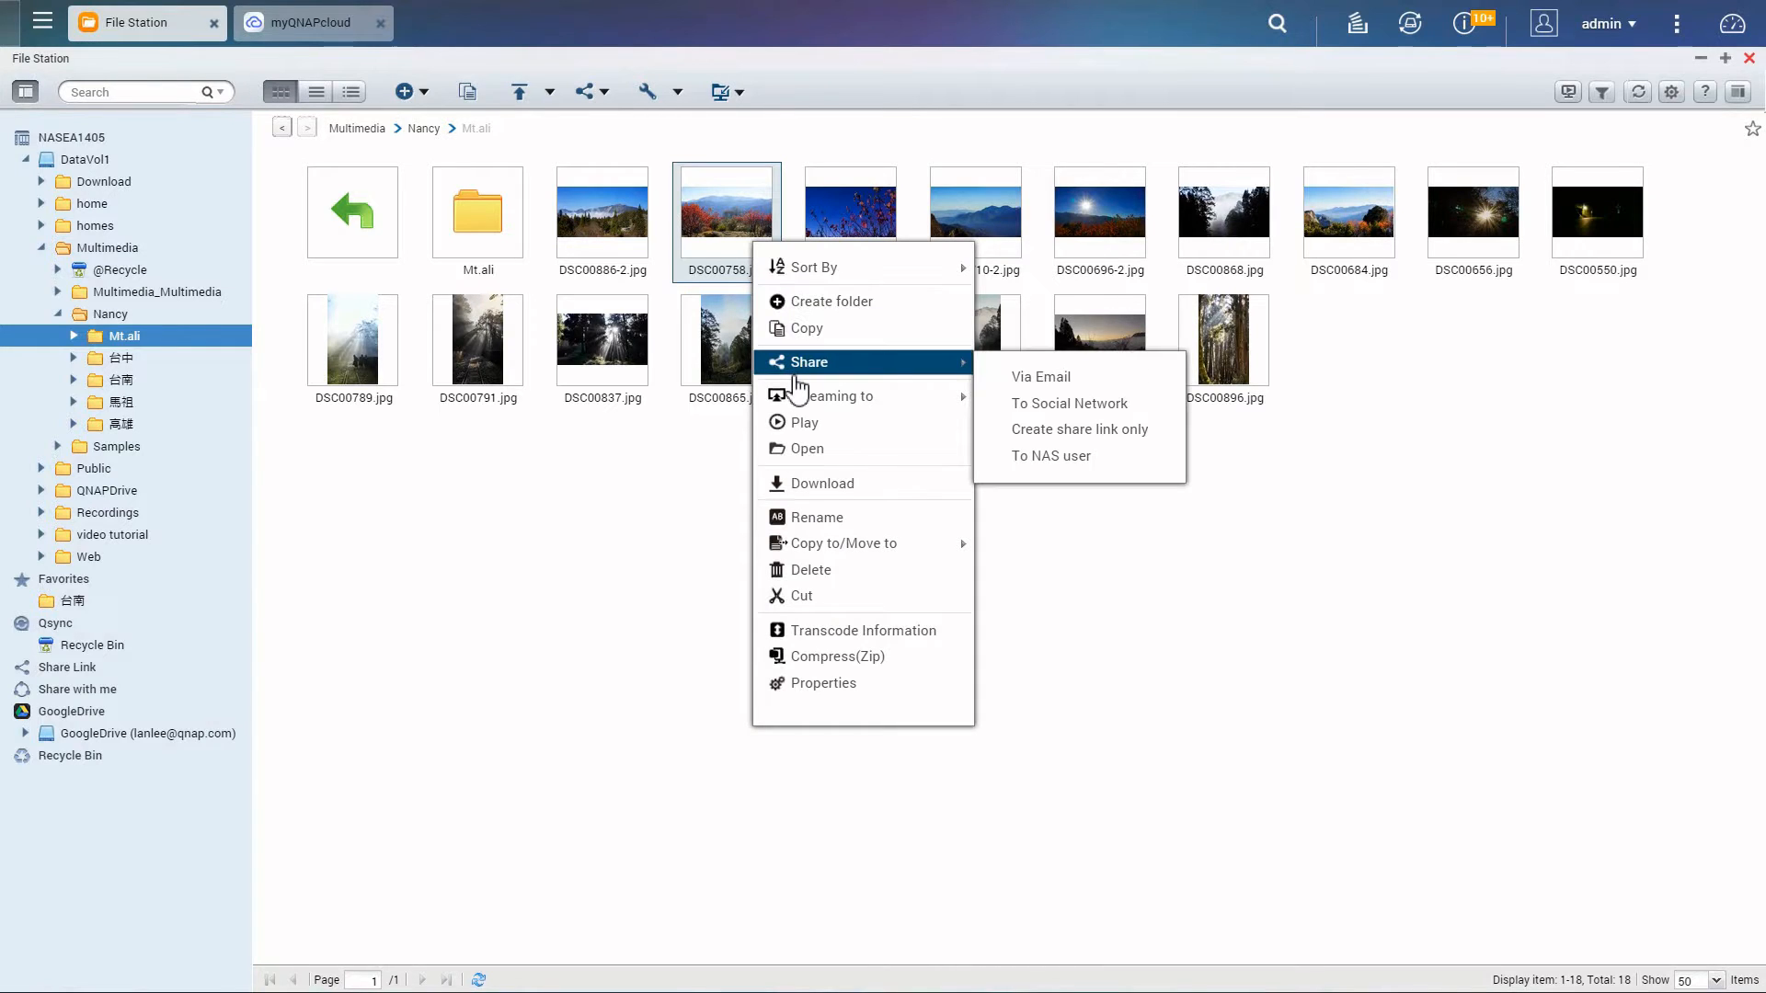
pyautogui.moveTo(969, 388)
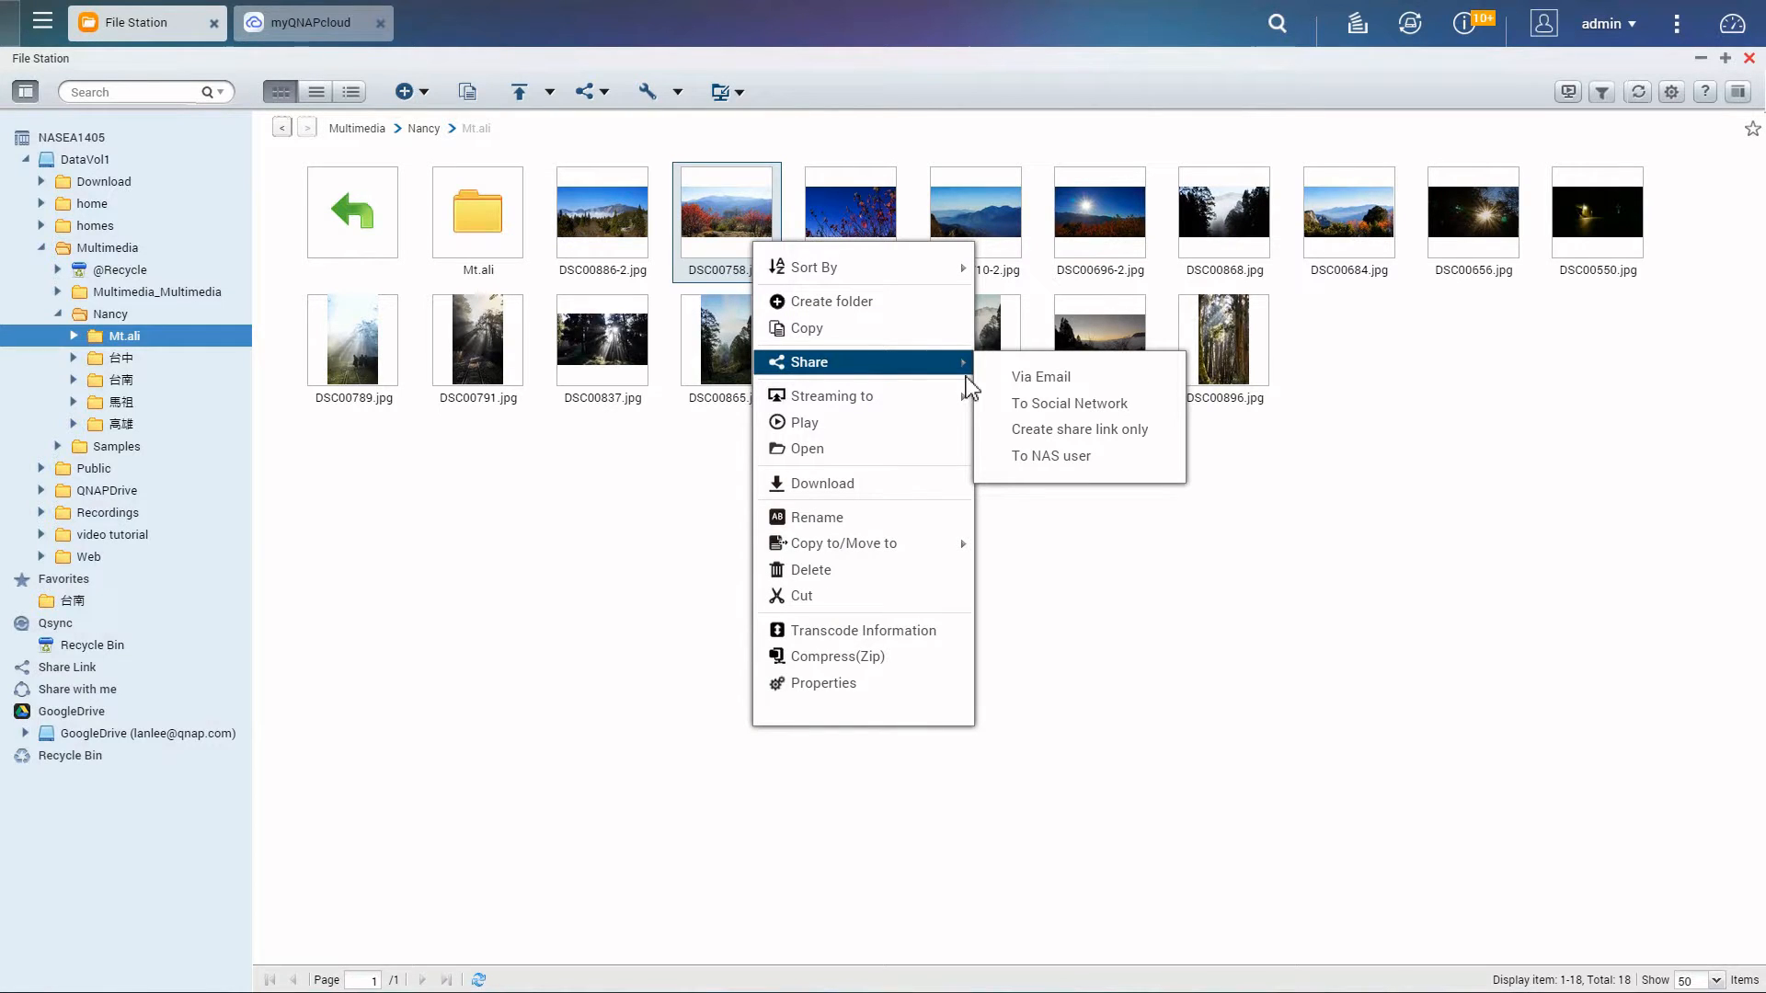
pyautogui.moveTo(1039, 375)
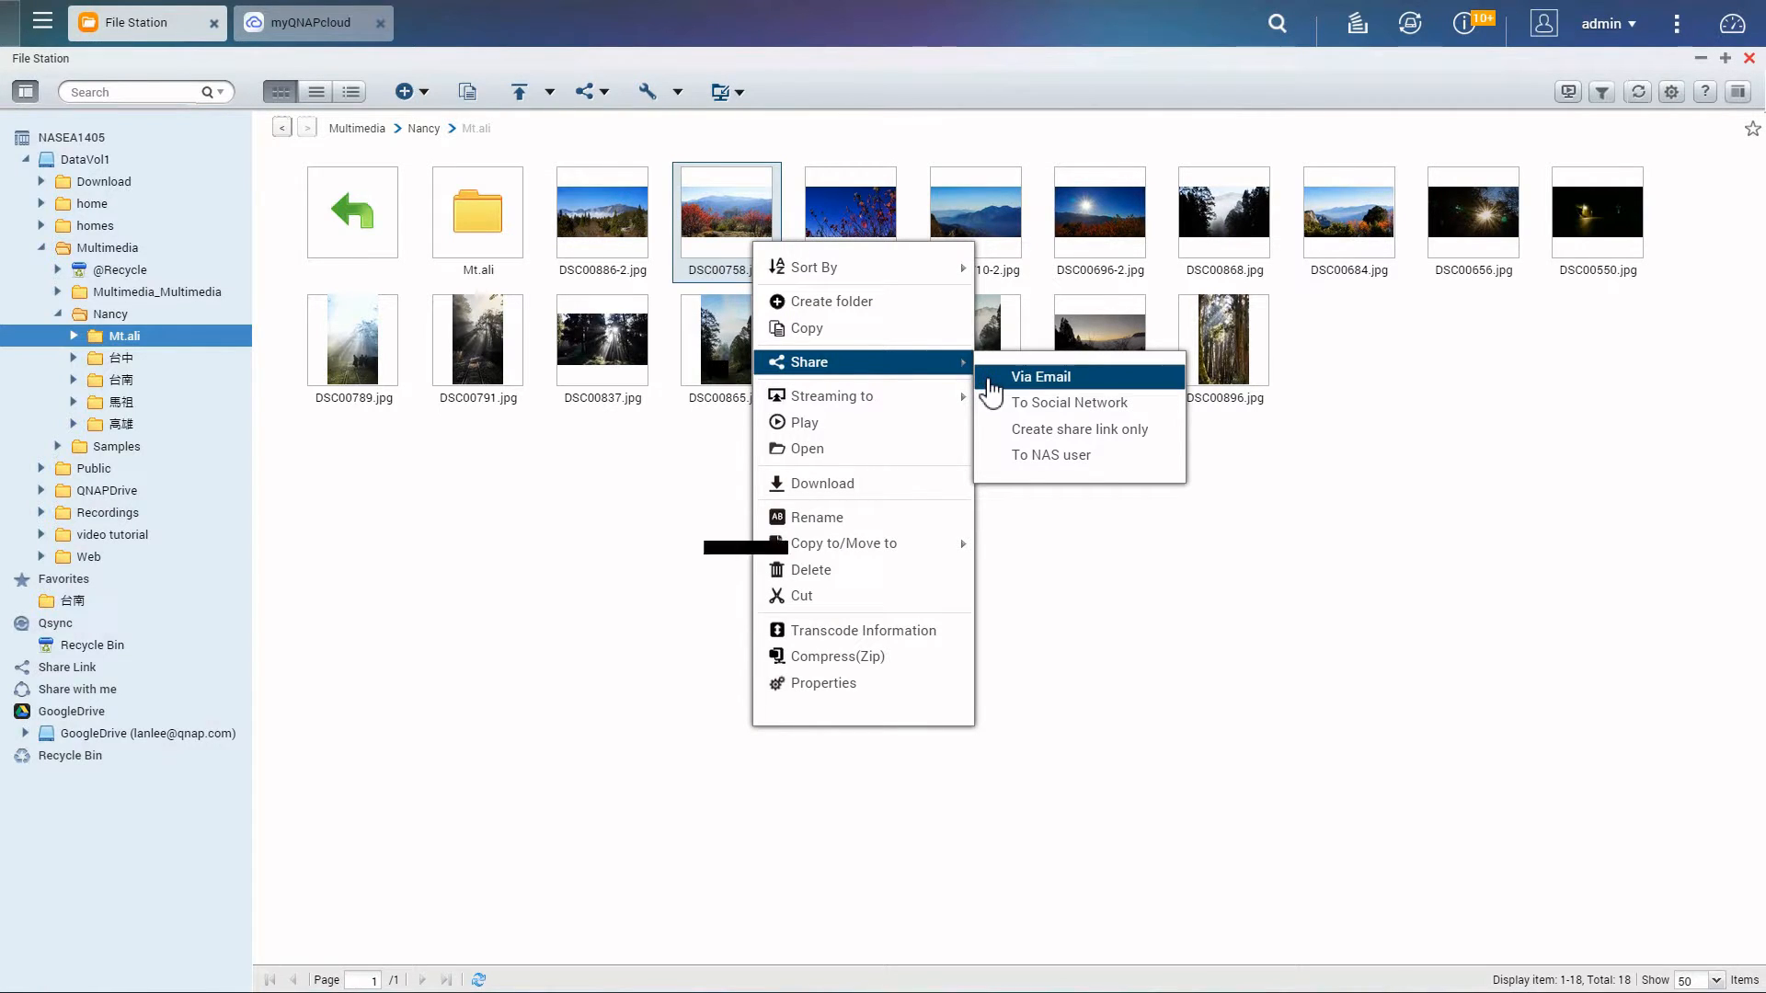
pyautogui.click(1041, 377)
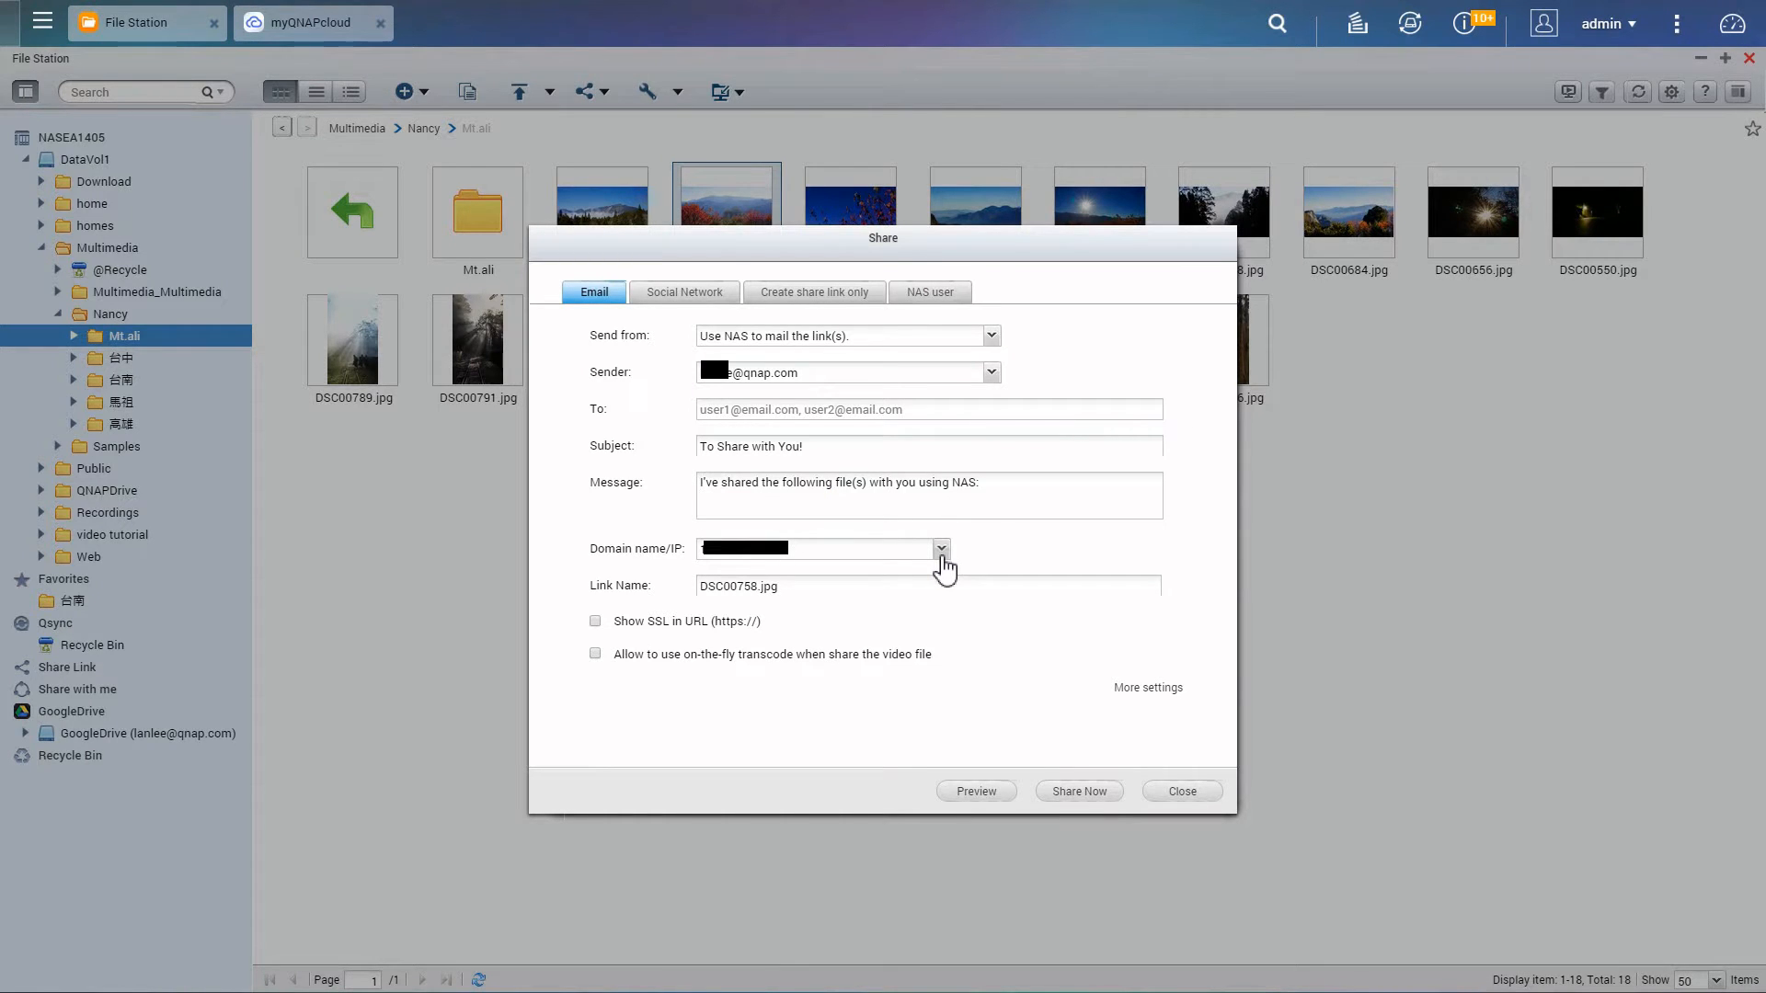
pyautogui.click(942, 548)
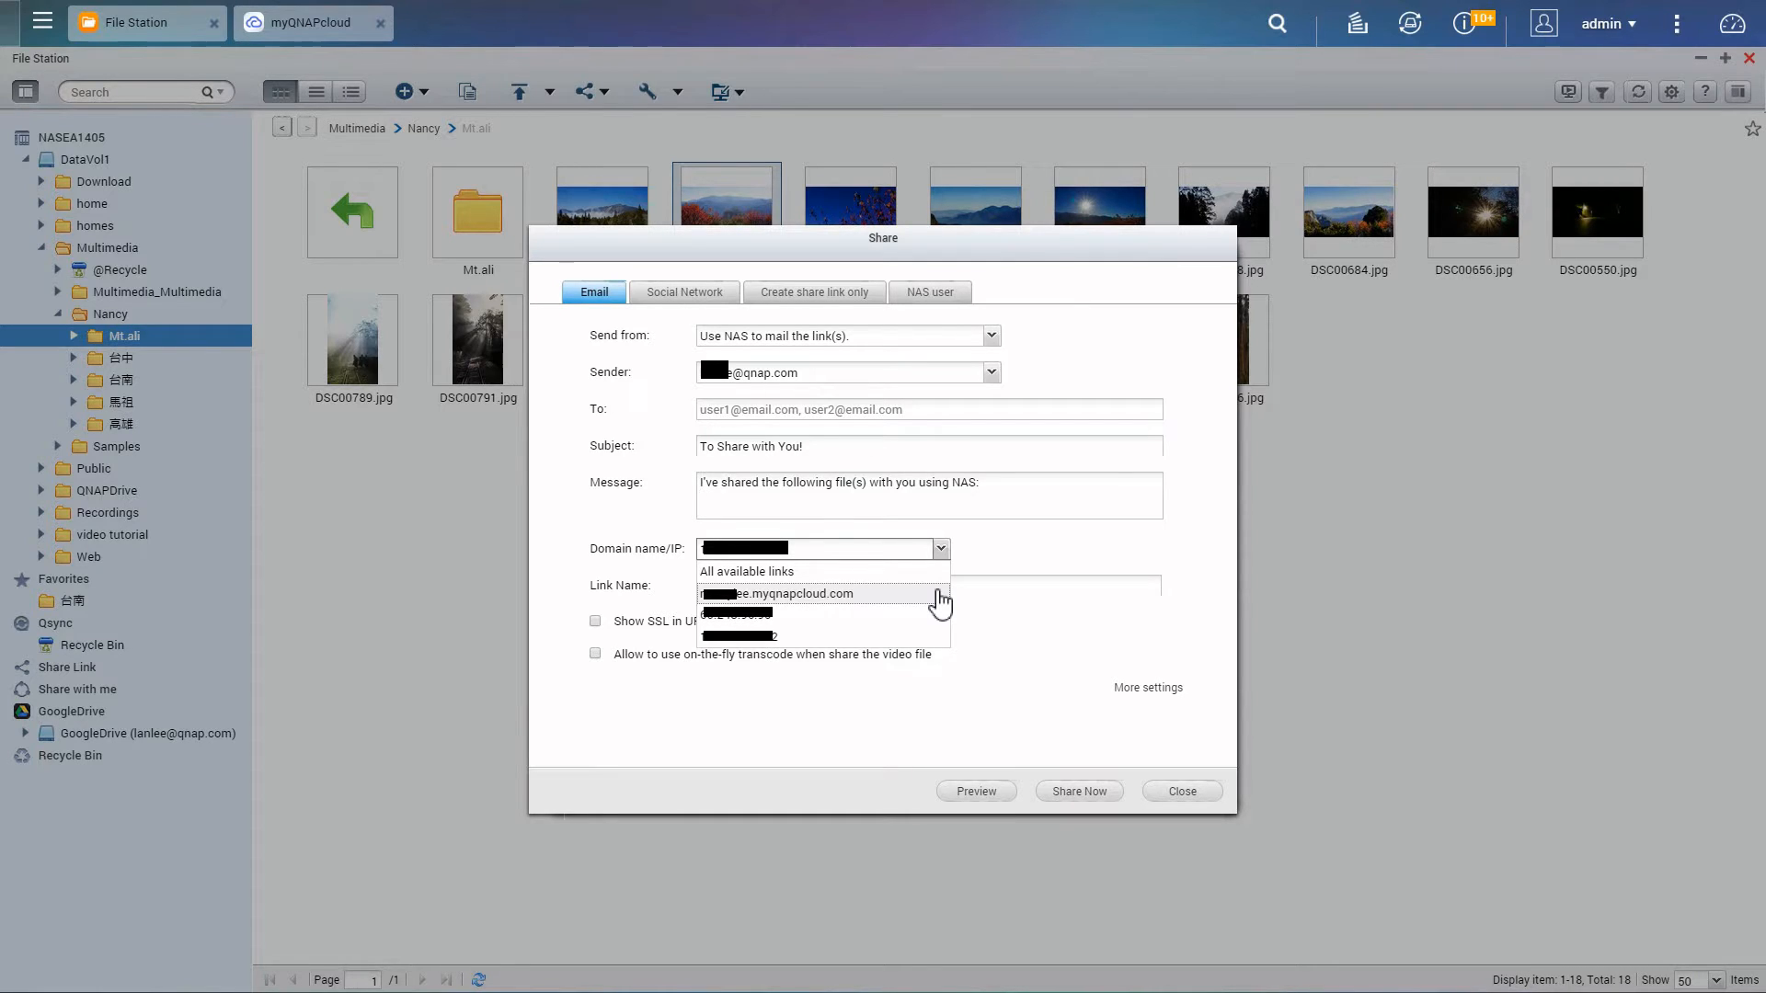
pyautogui.click(776, 594)
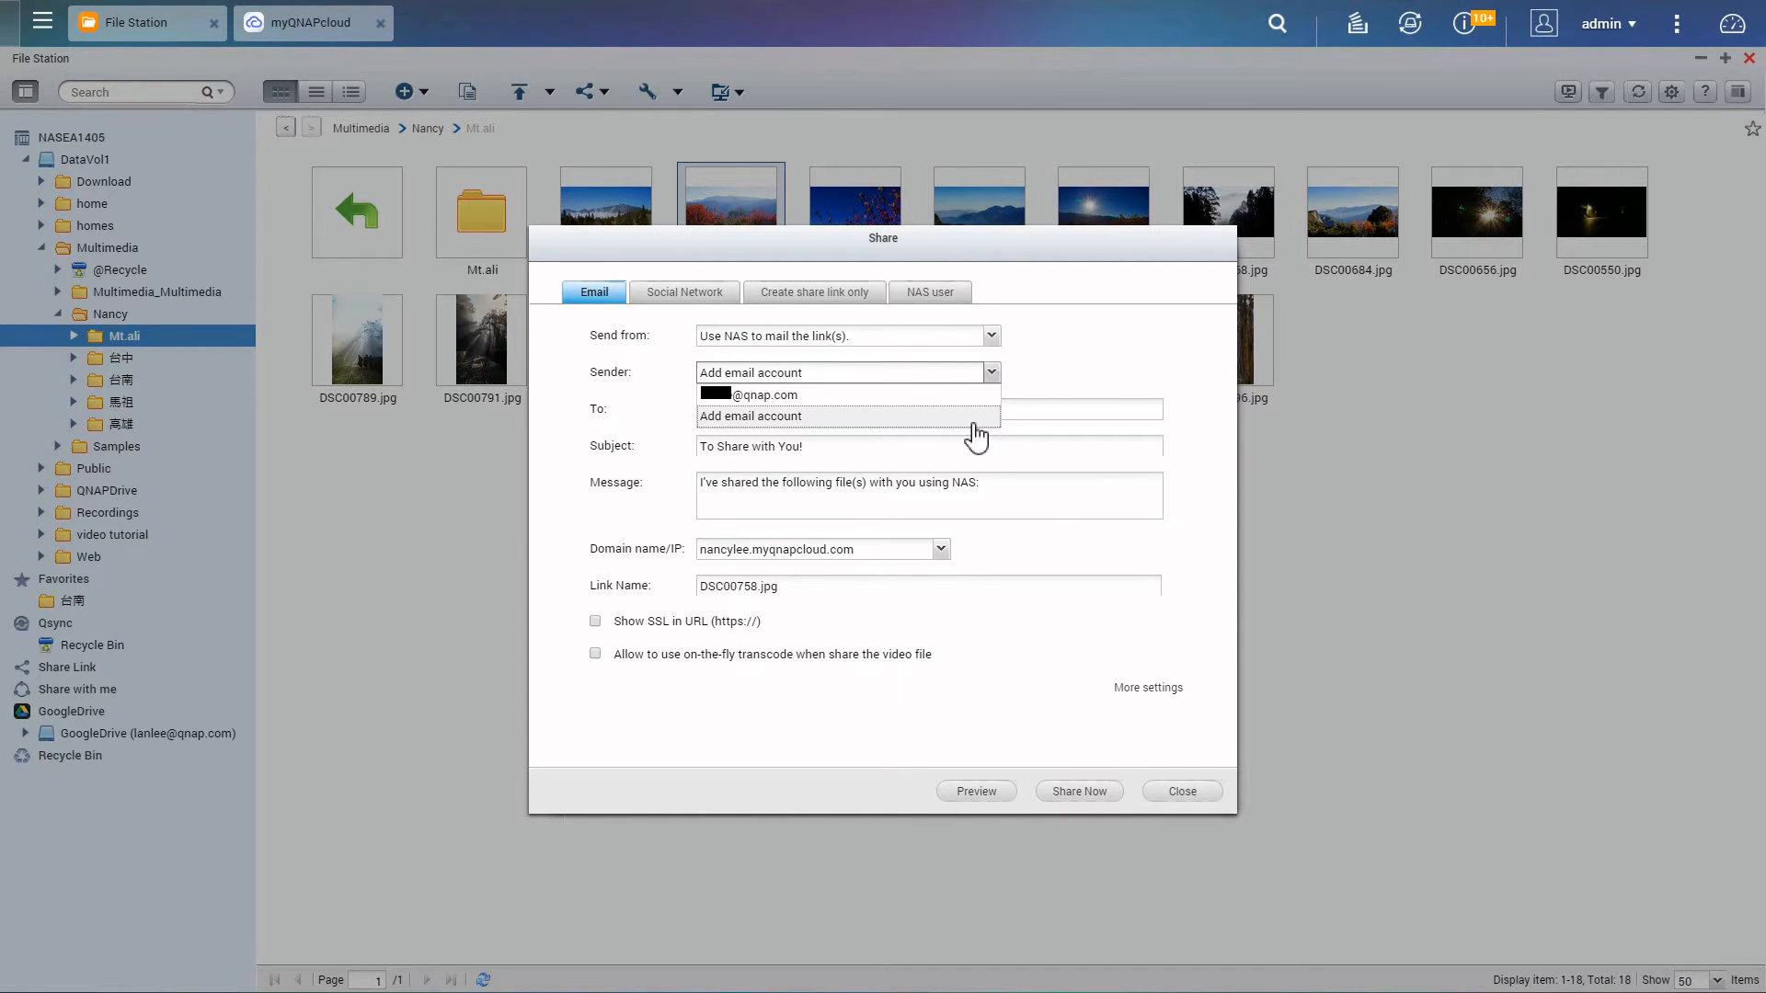
pyautogui.click(685, 293)
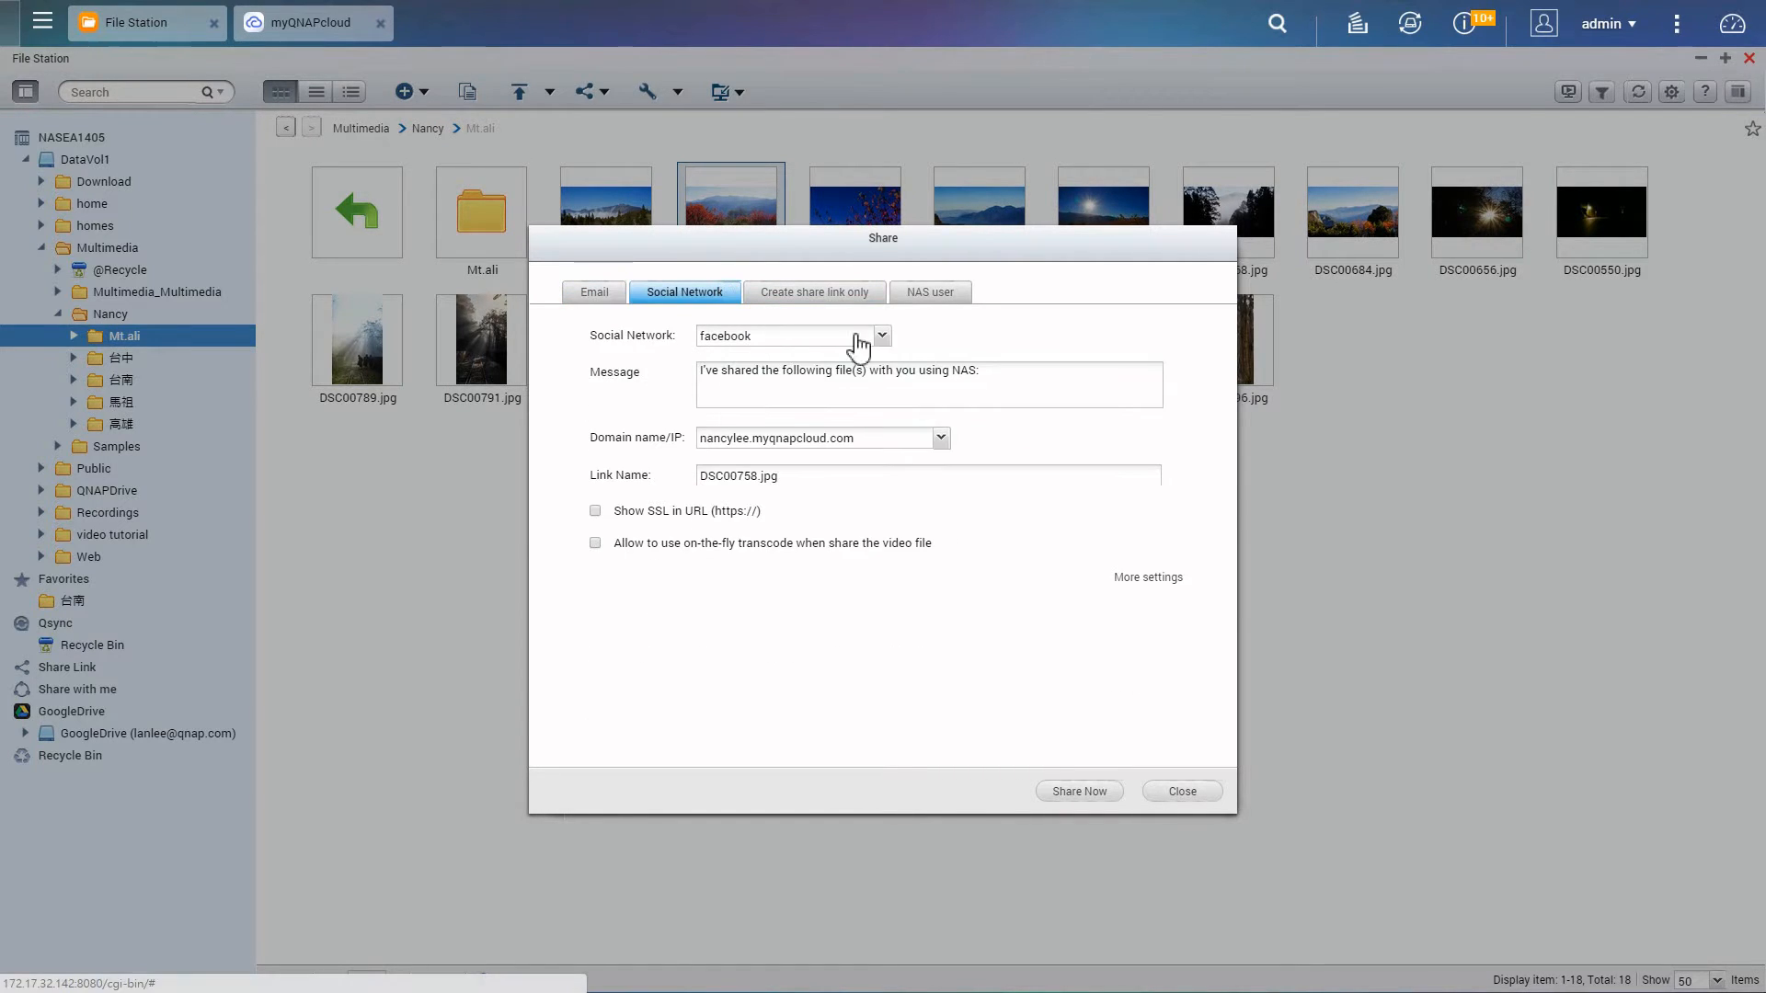
# Review the supported social networks (facebook, twitter, weibo), then switch to Create share link only.
pyautogui.click(881, 335)
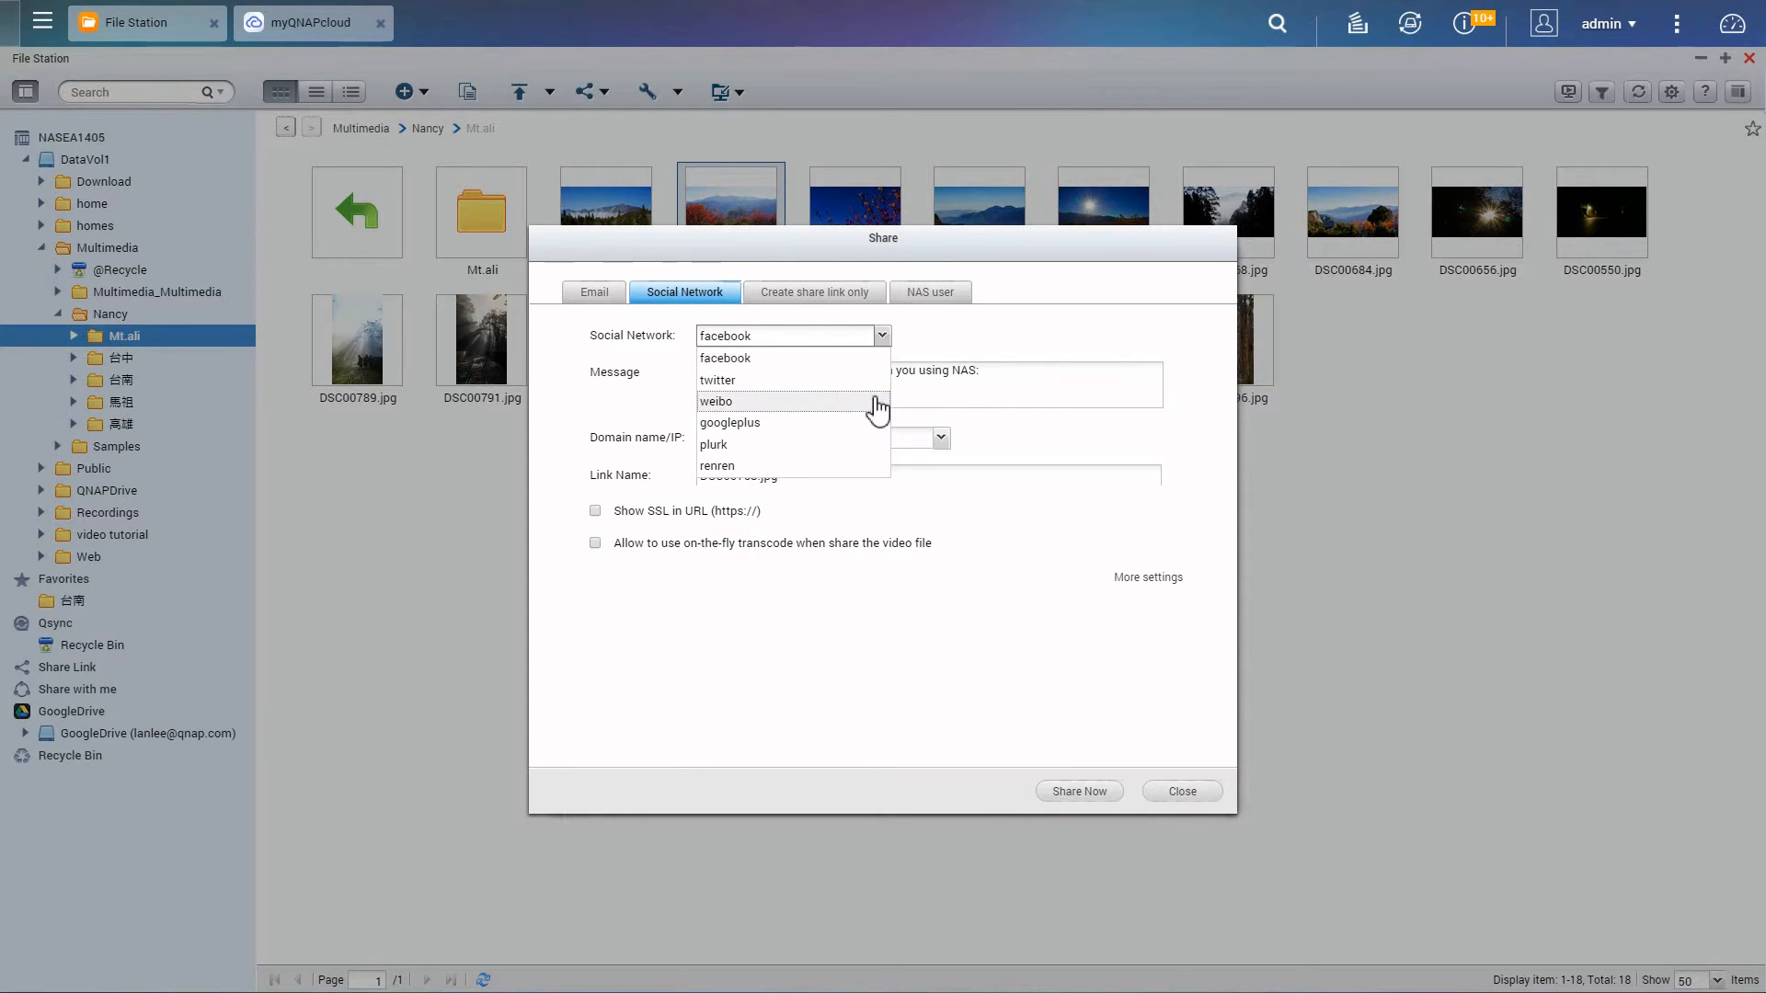
pyautogui.moveTo(861, 473)
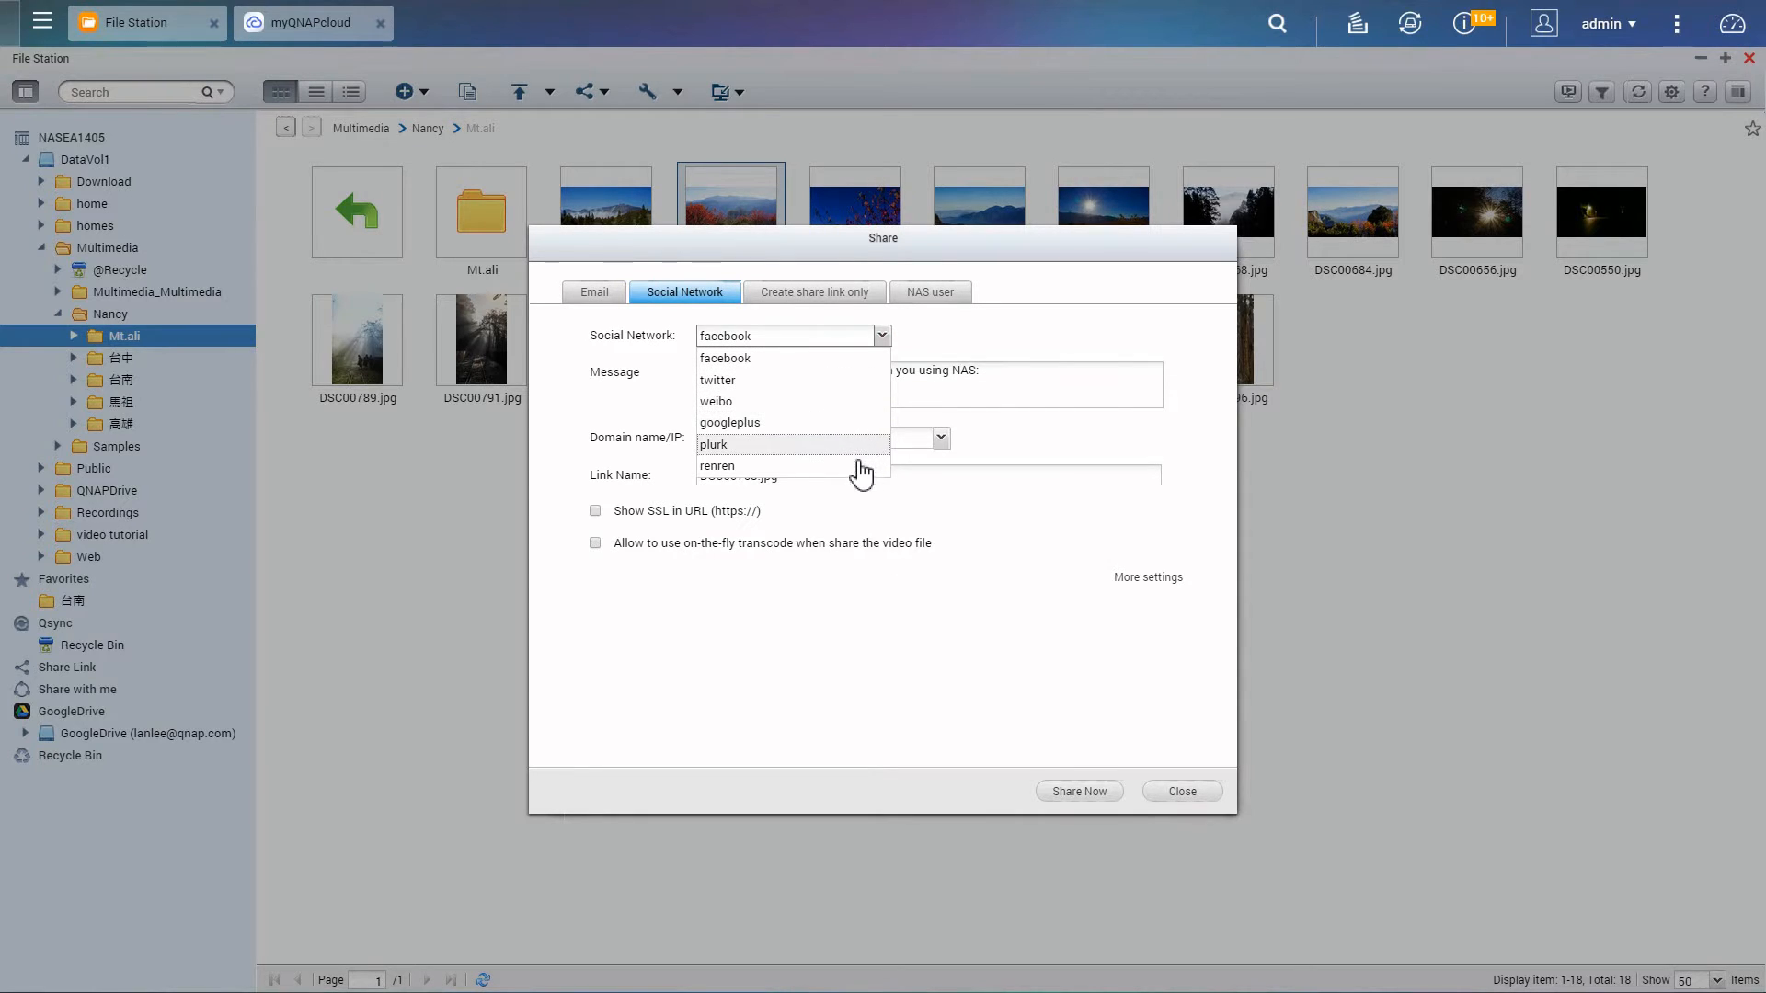
pyautogui.moveTo(878, 316)
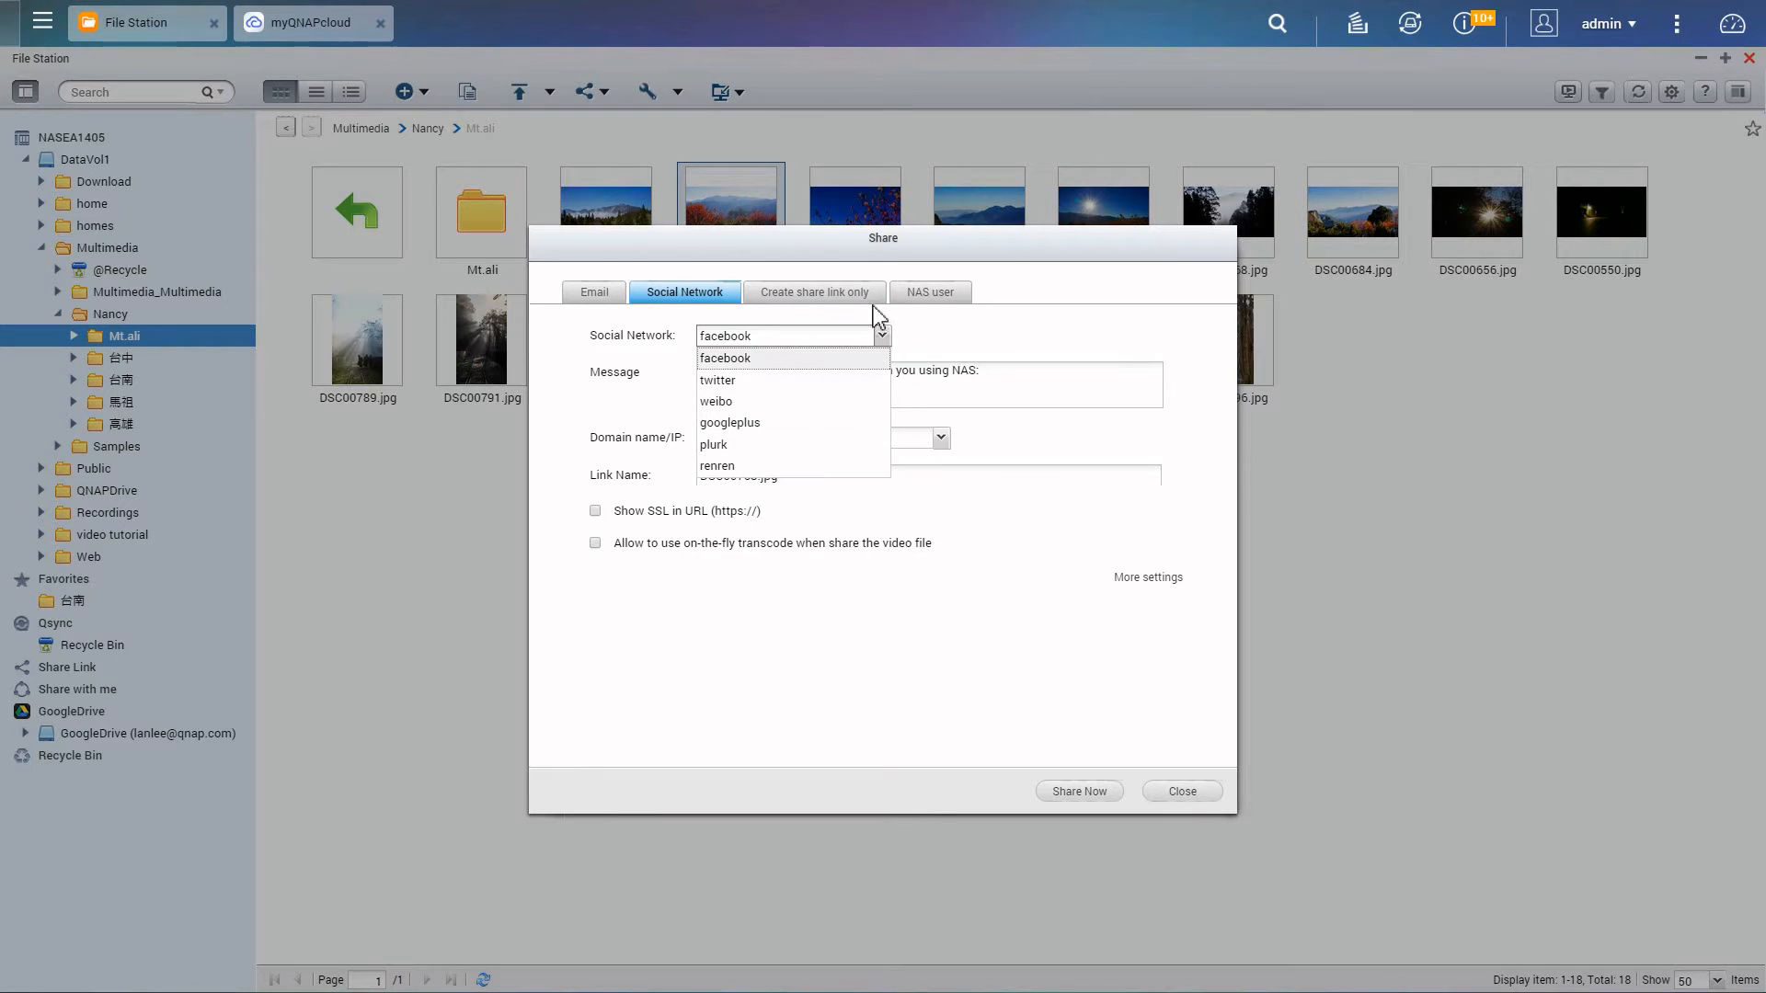
pyautogui.click(813, 293)
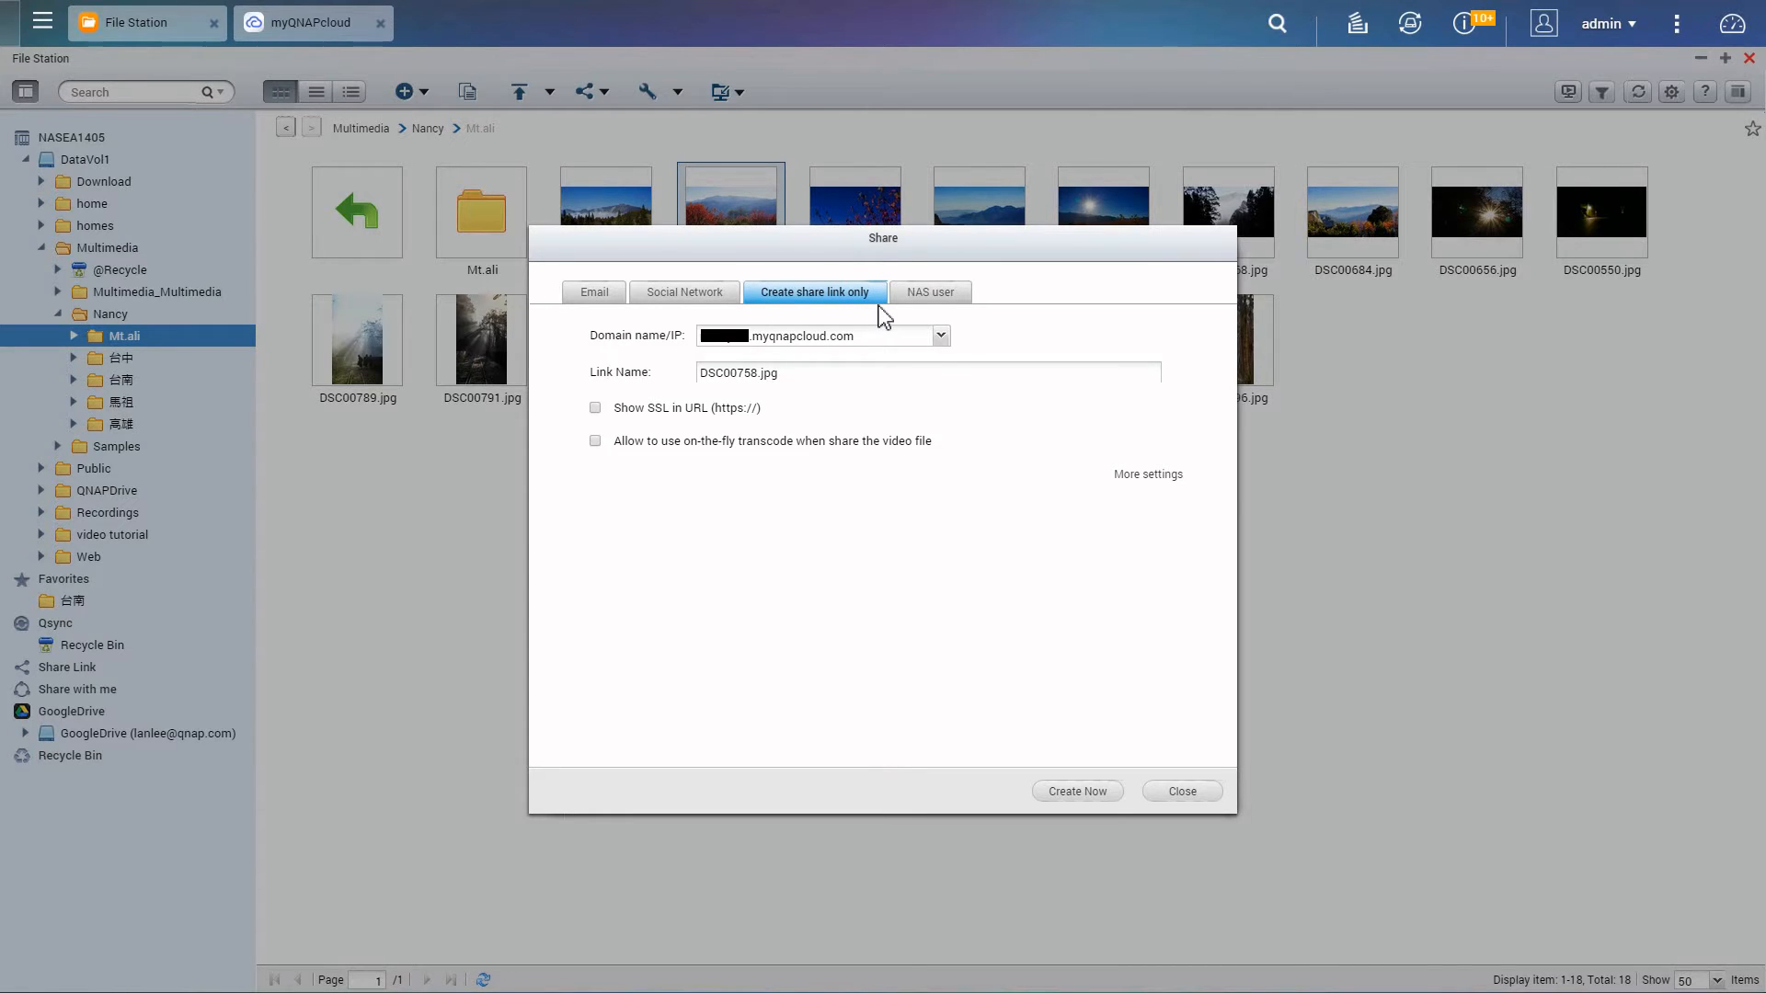
# Review NAS user sharing for new and existing users, then close the Share dialog.
pyautogui.click(927, 293)
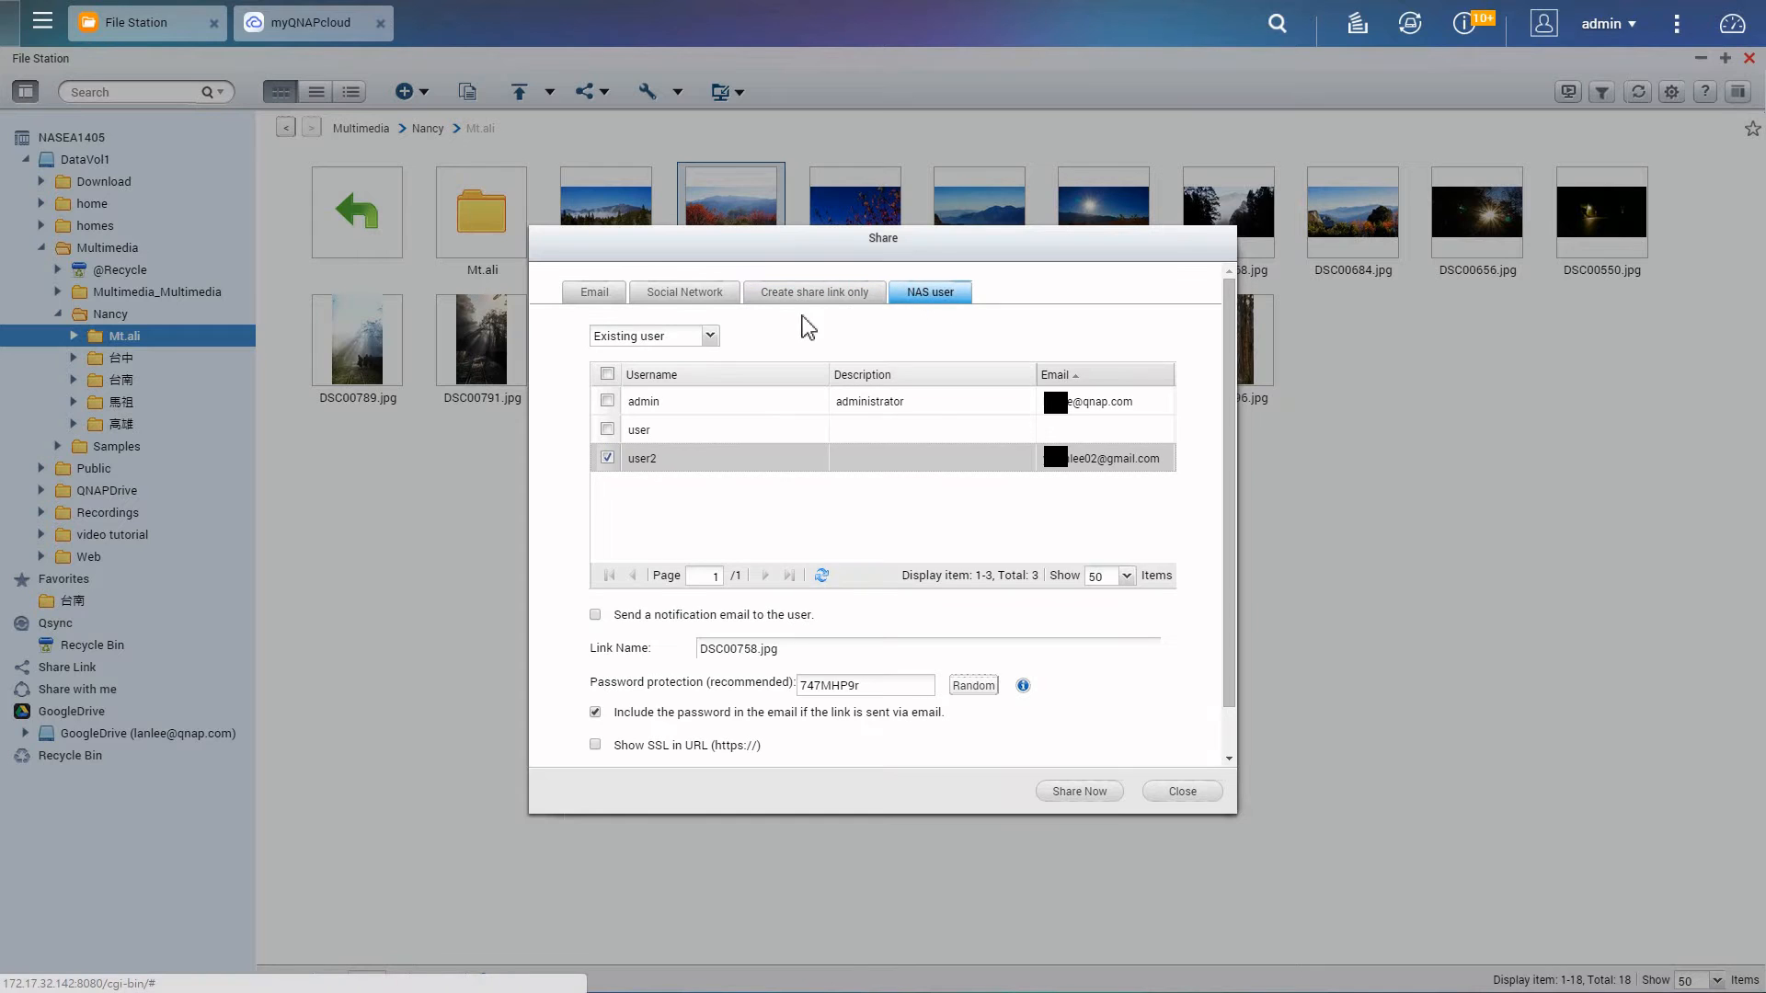
pyautogui.click(708, 335)
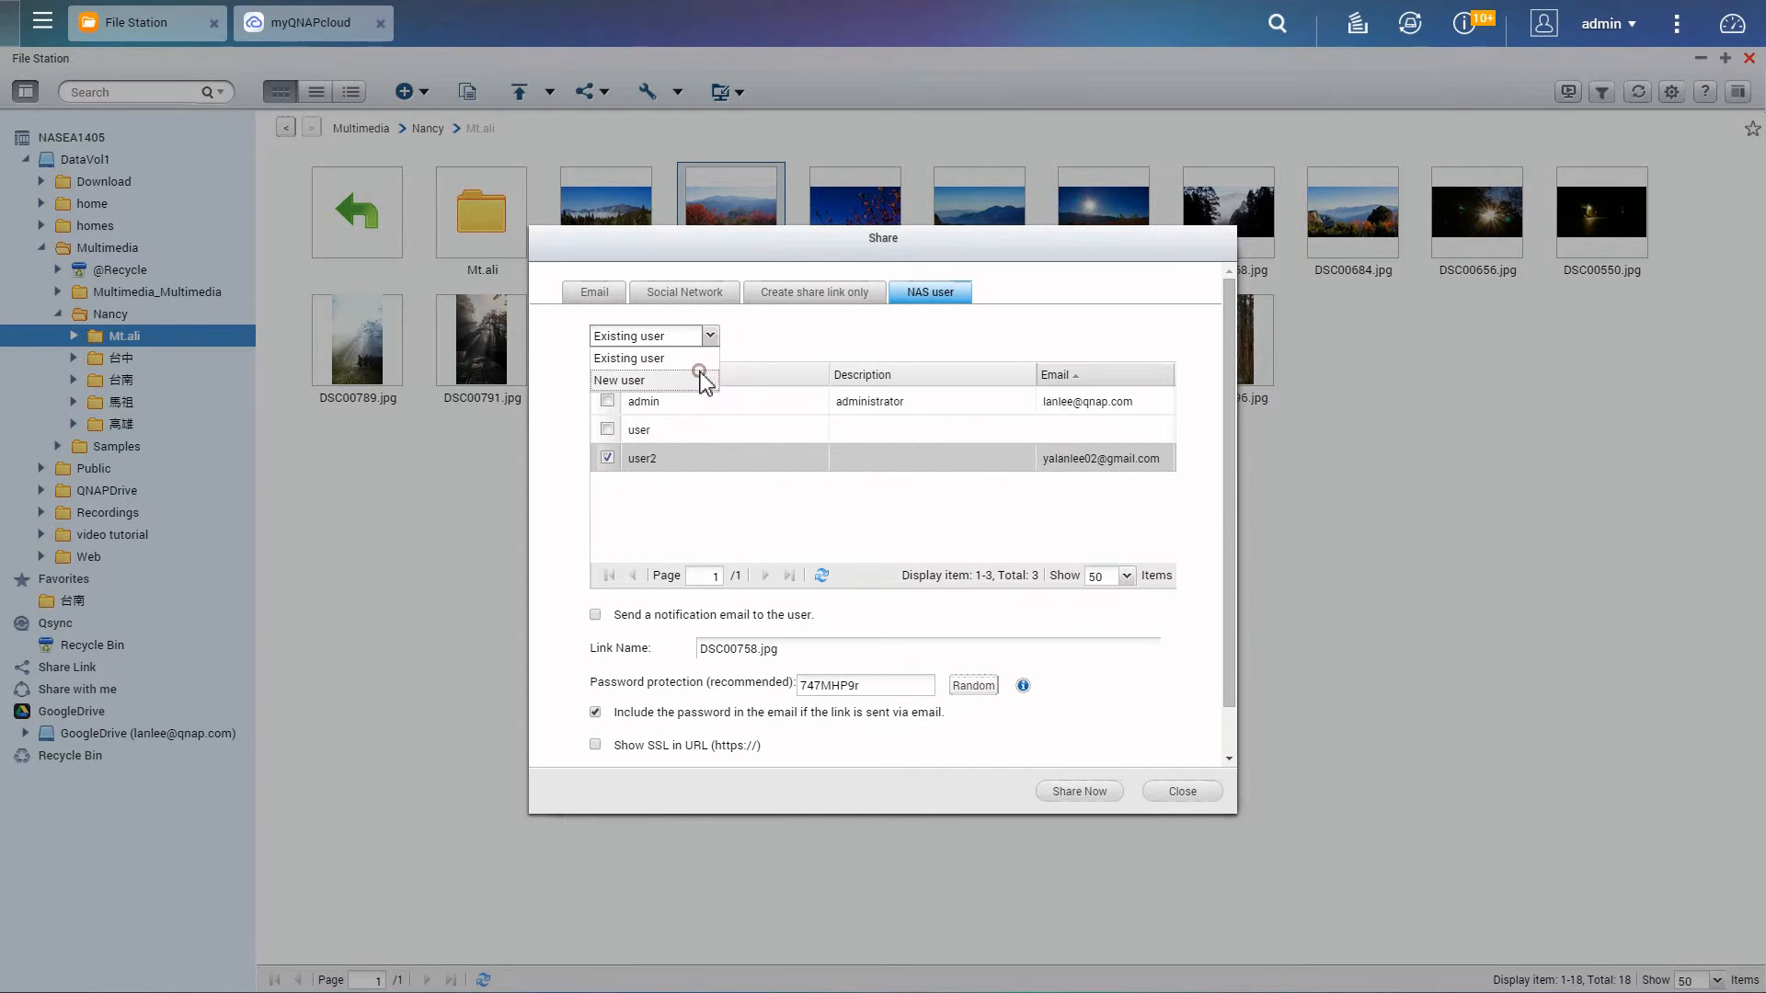
pyautogui.click(618, 379)
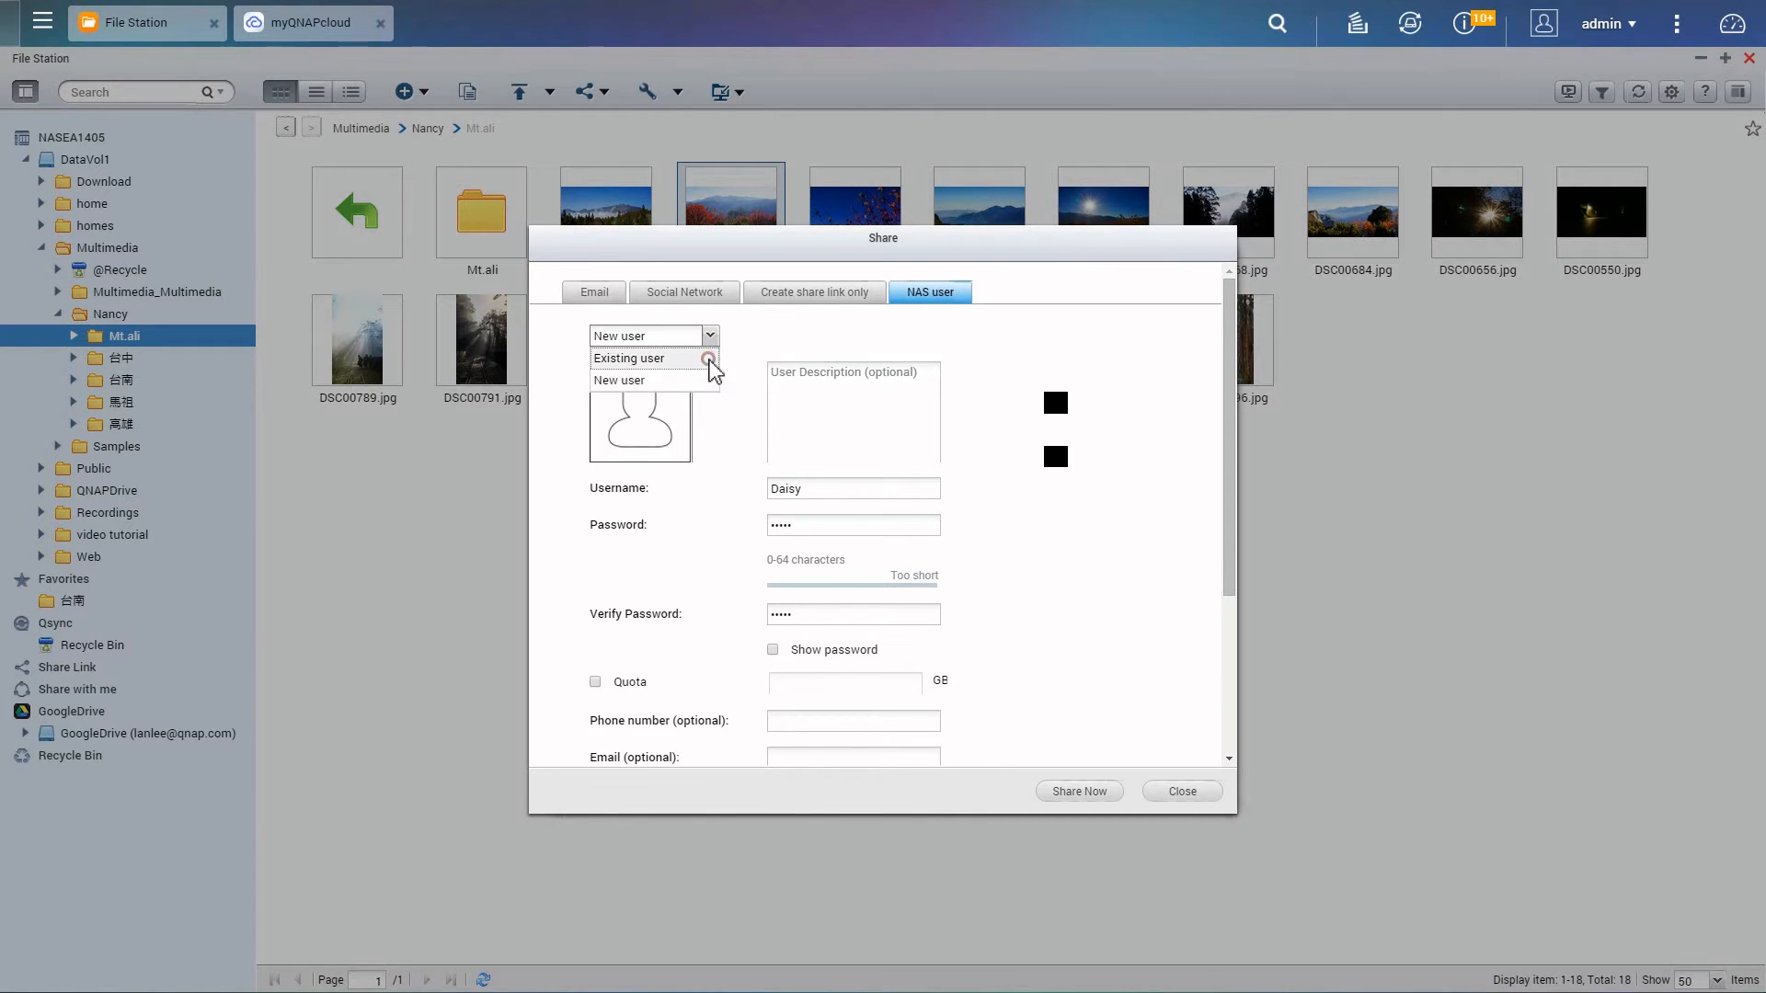
pyautogui.click(629, 359)
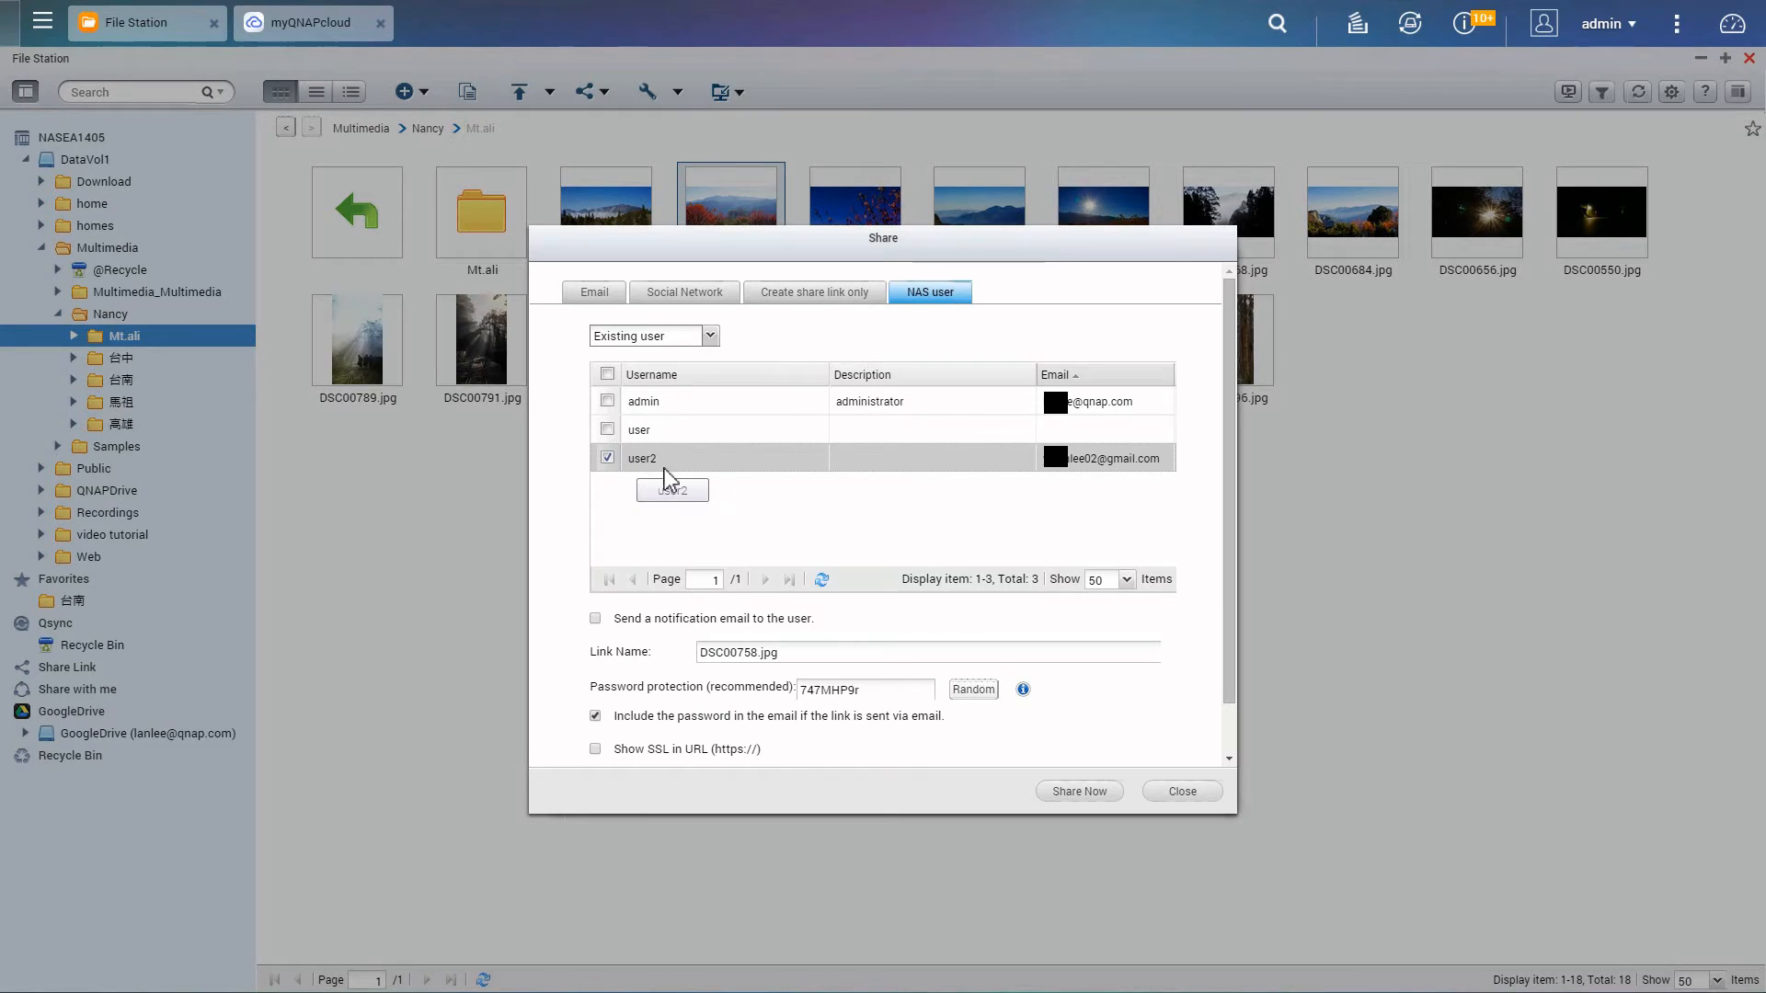
pyautogui.moveTo(1081, 480)
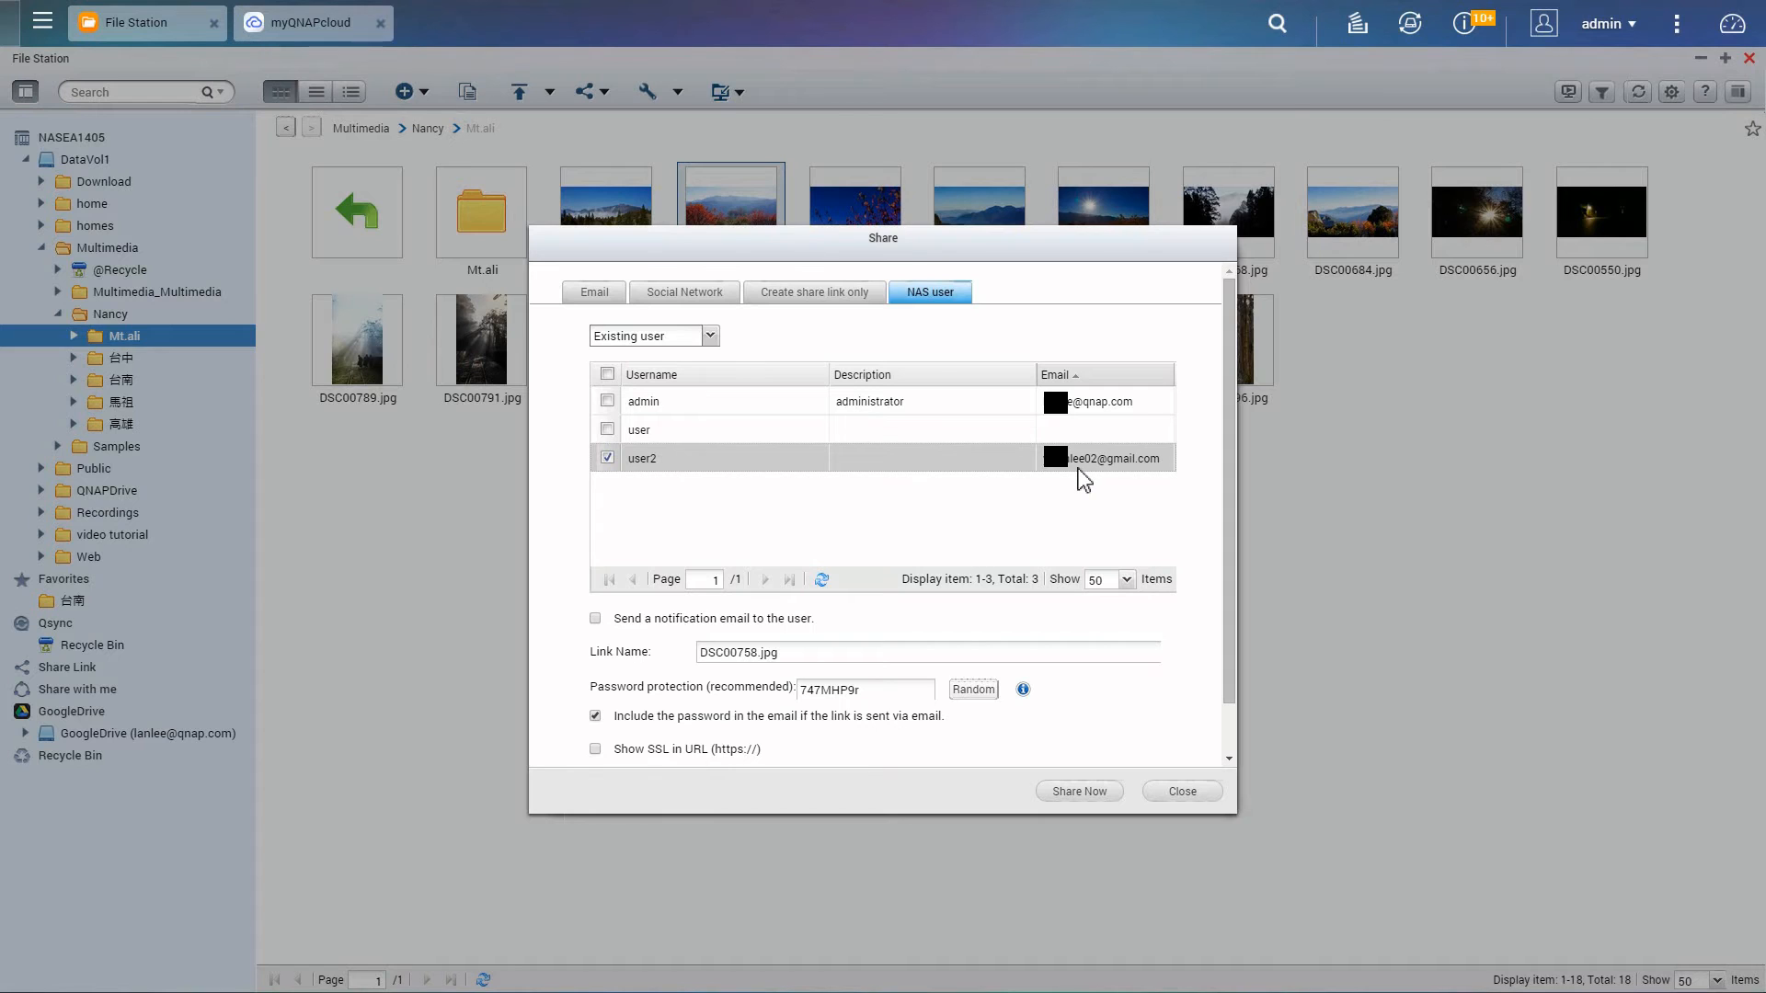
pyautogui.click(1181, 791)
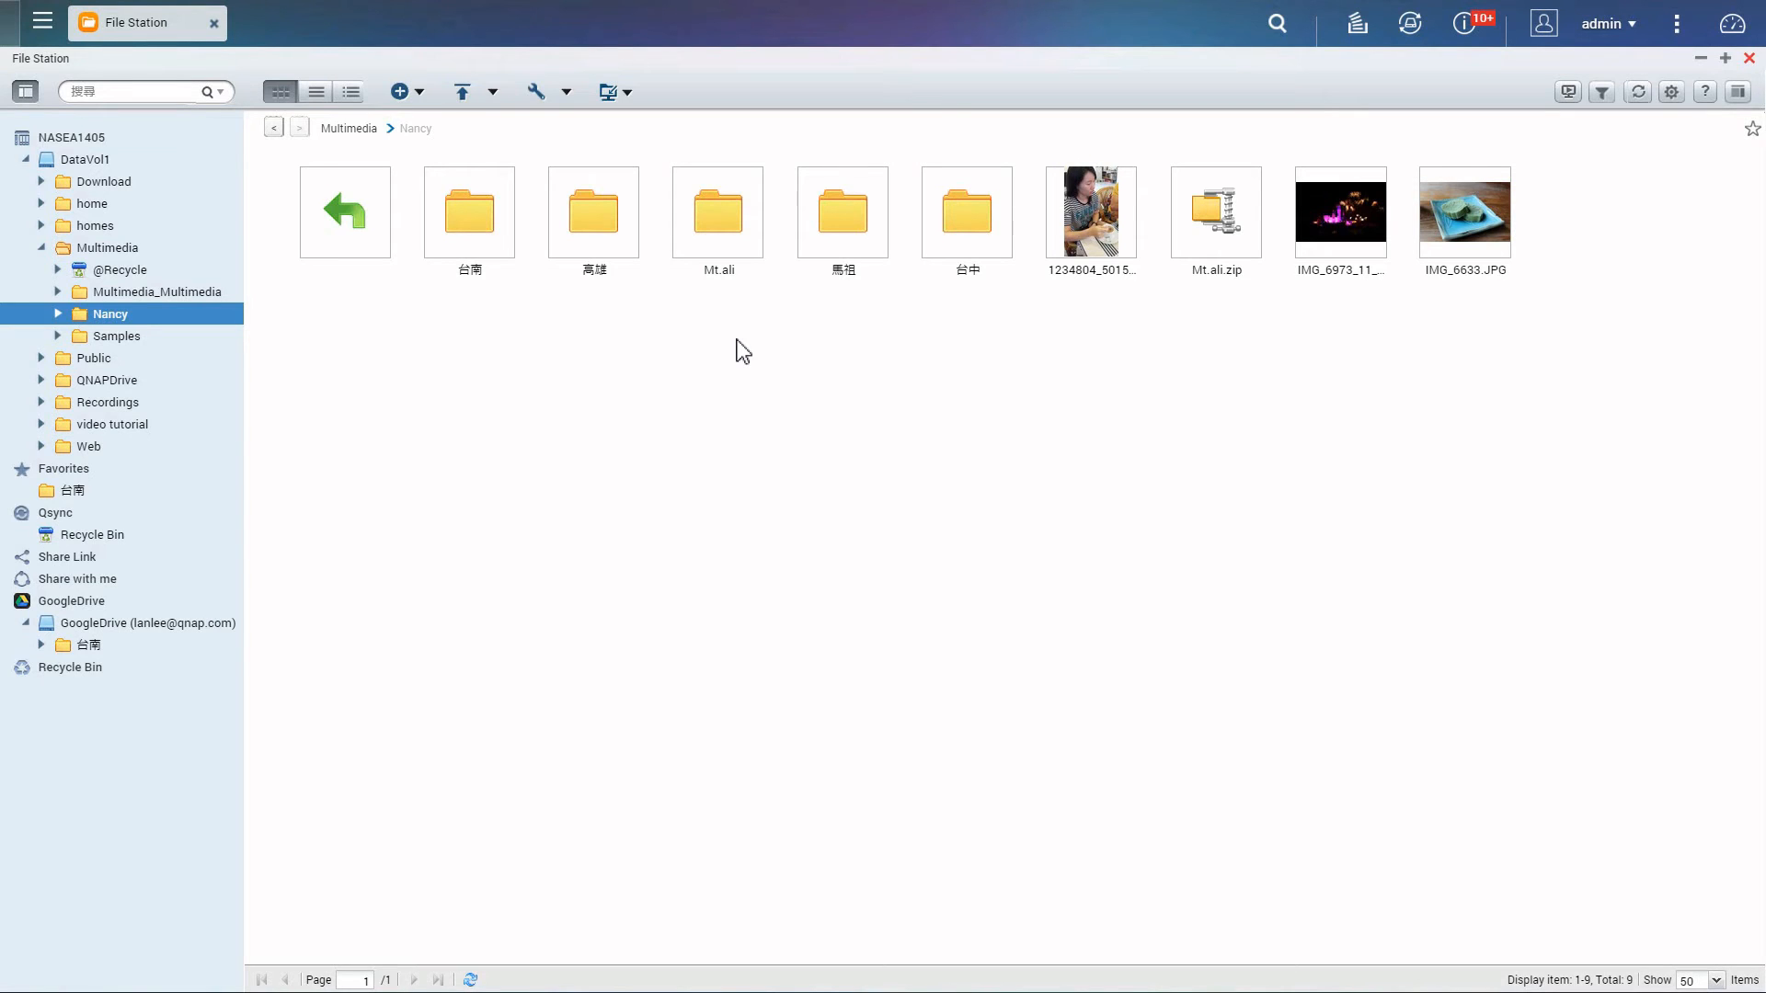
# Share the Mt.ali folder via email with 'Allow file upload to this folder' enabled.
pyautogui.click(717, 211)
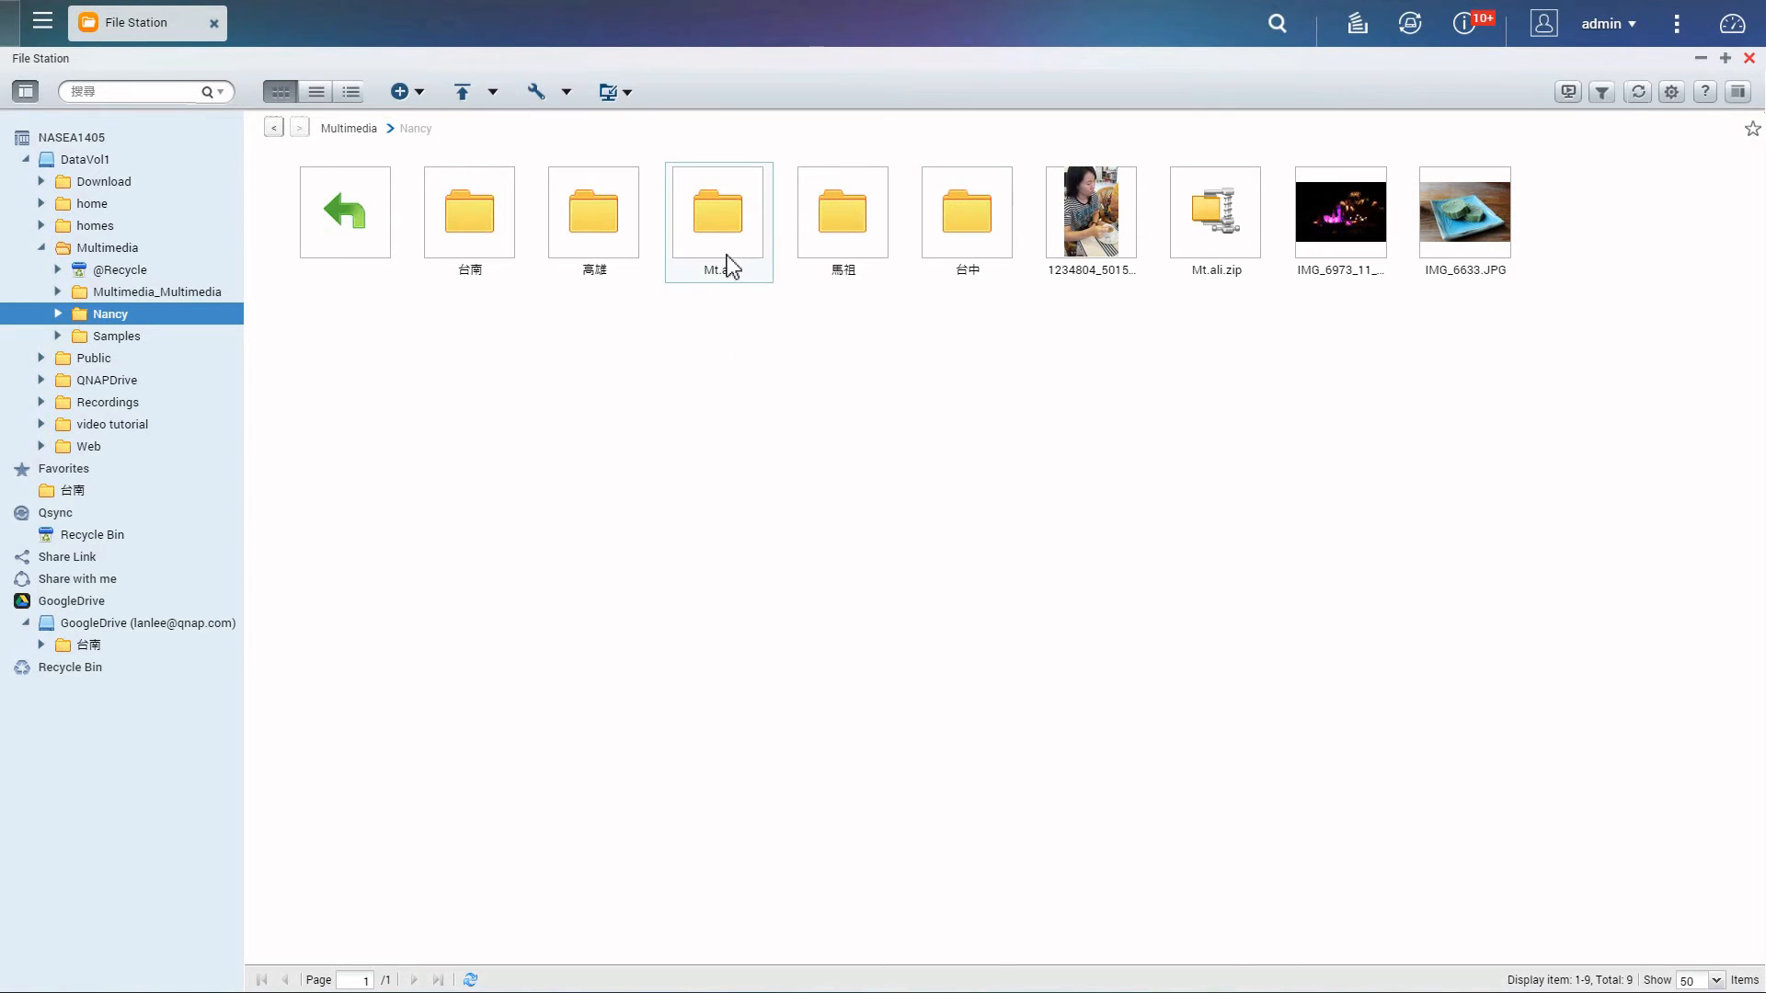
pyautogui.rightClick(718, 211)
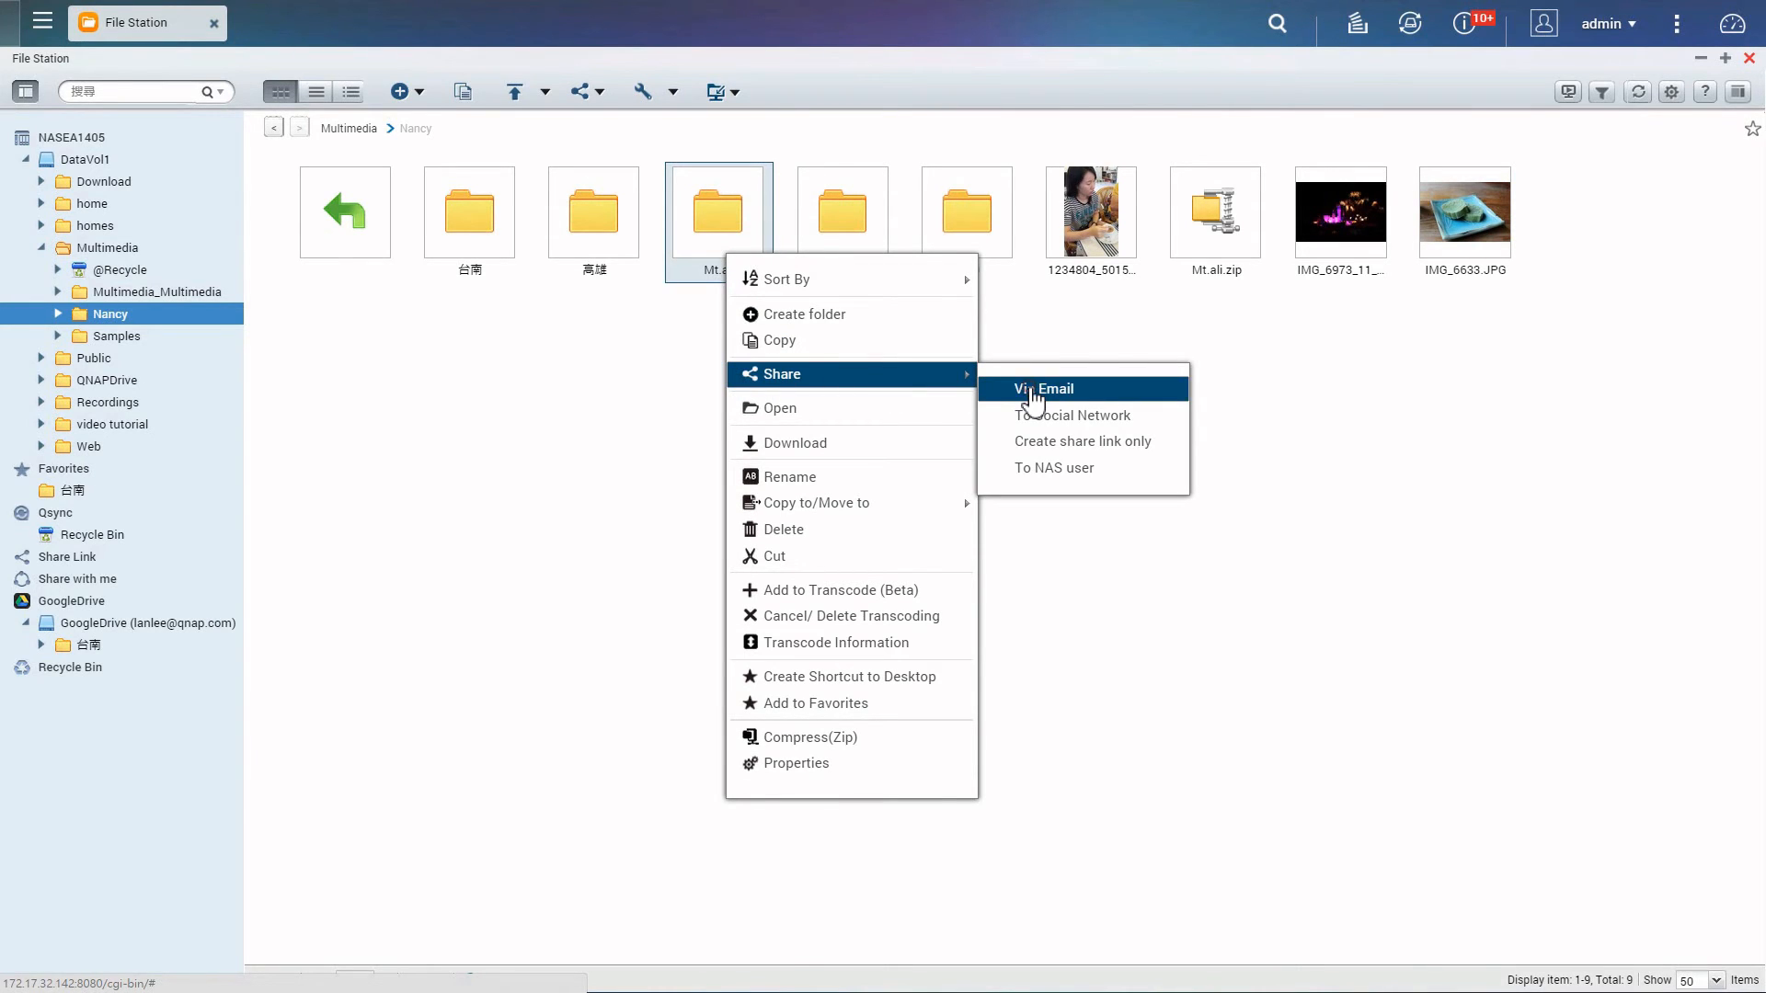
pyautogui.click(1047, 388)
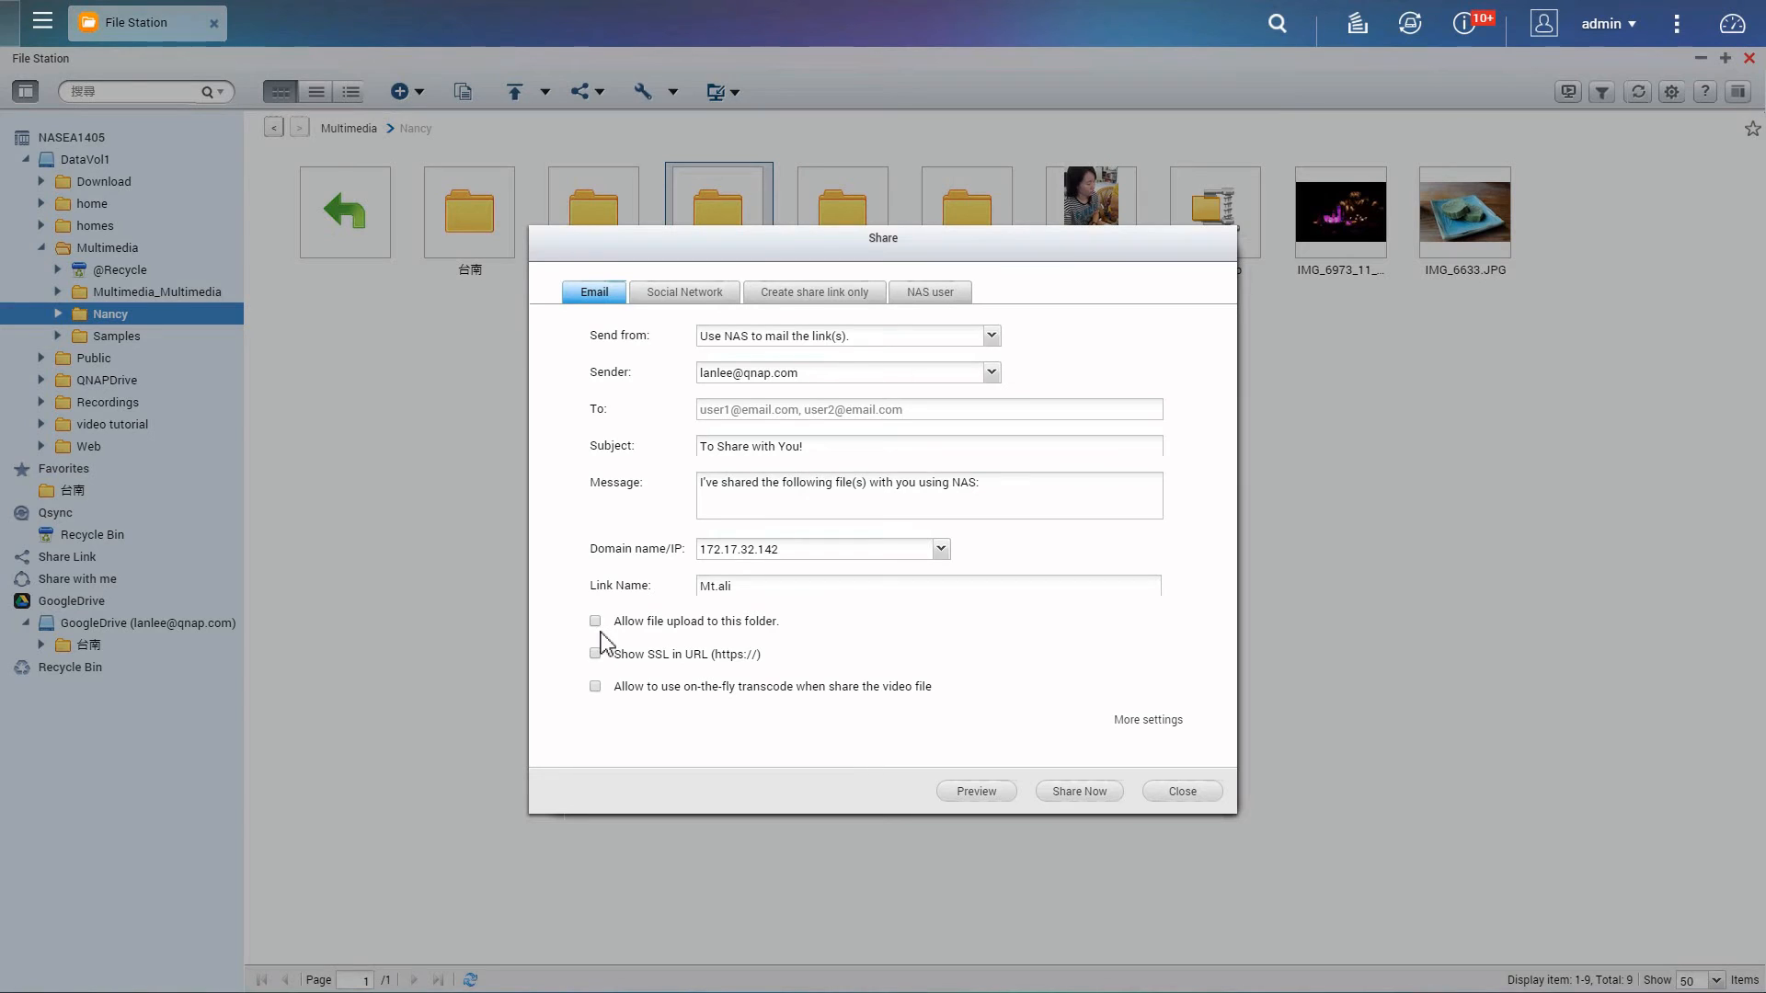
pyautogui.click(594, 620)
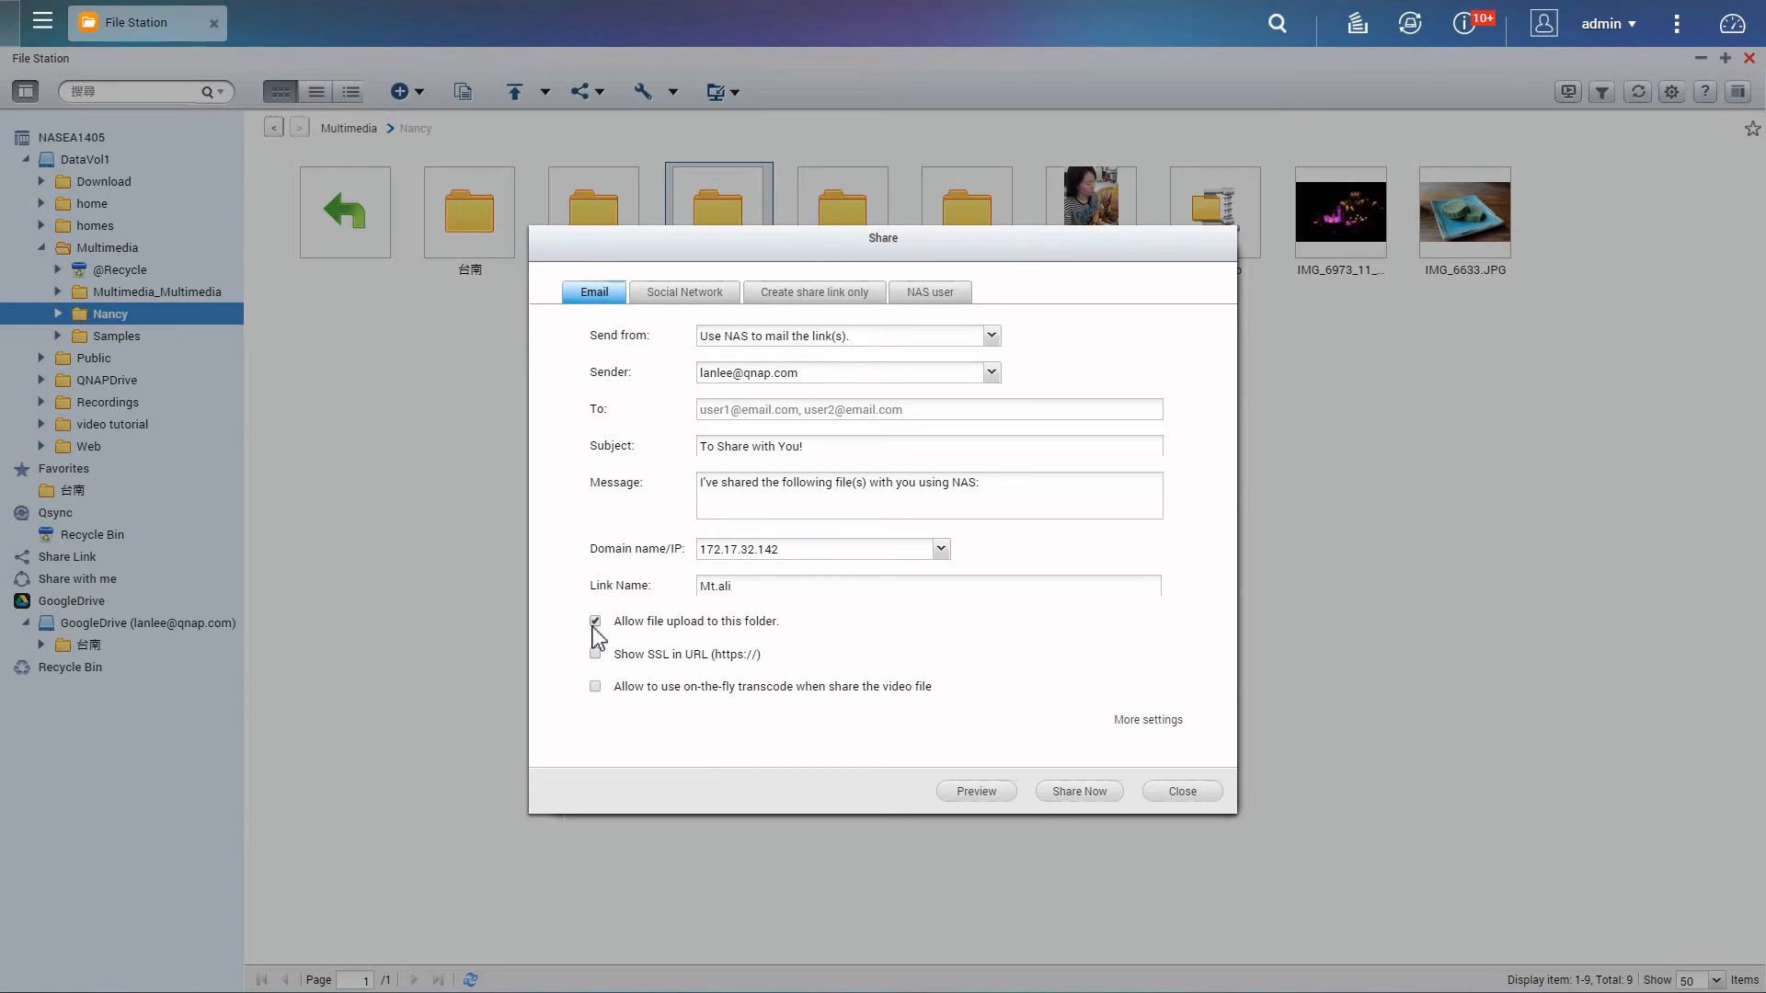
# Share the folder now and upload two photos into Mt.ali from its link page.
pyautogui.click(975, 791)
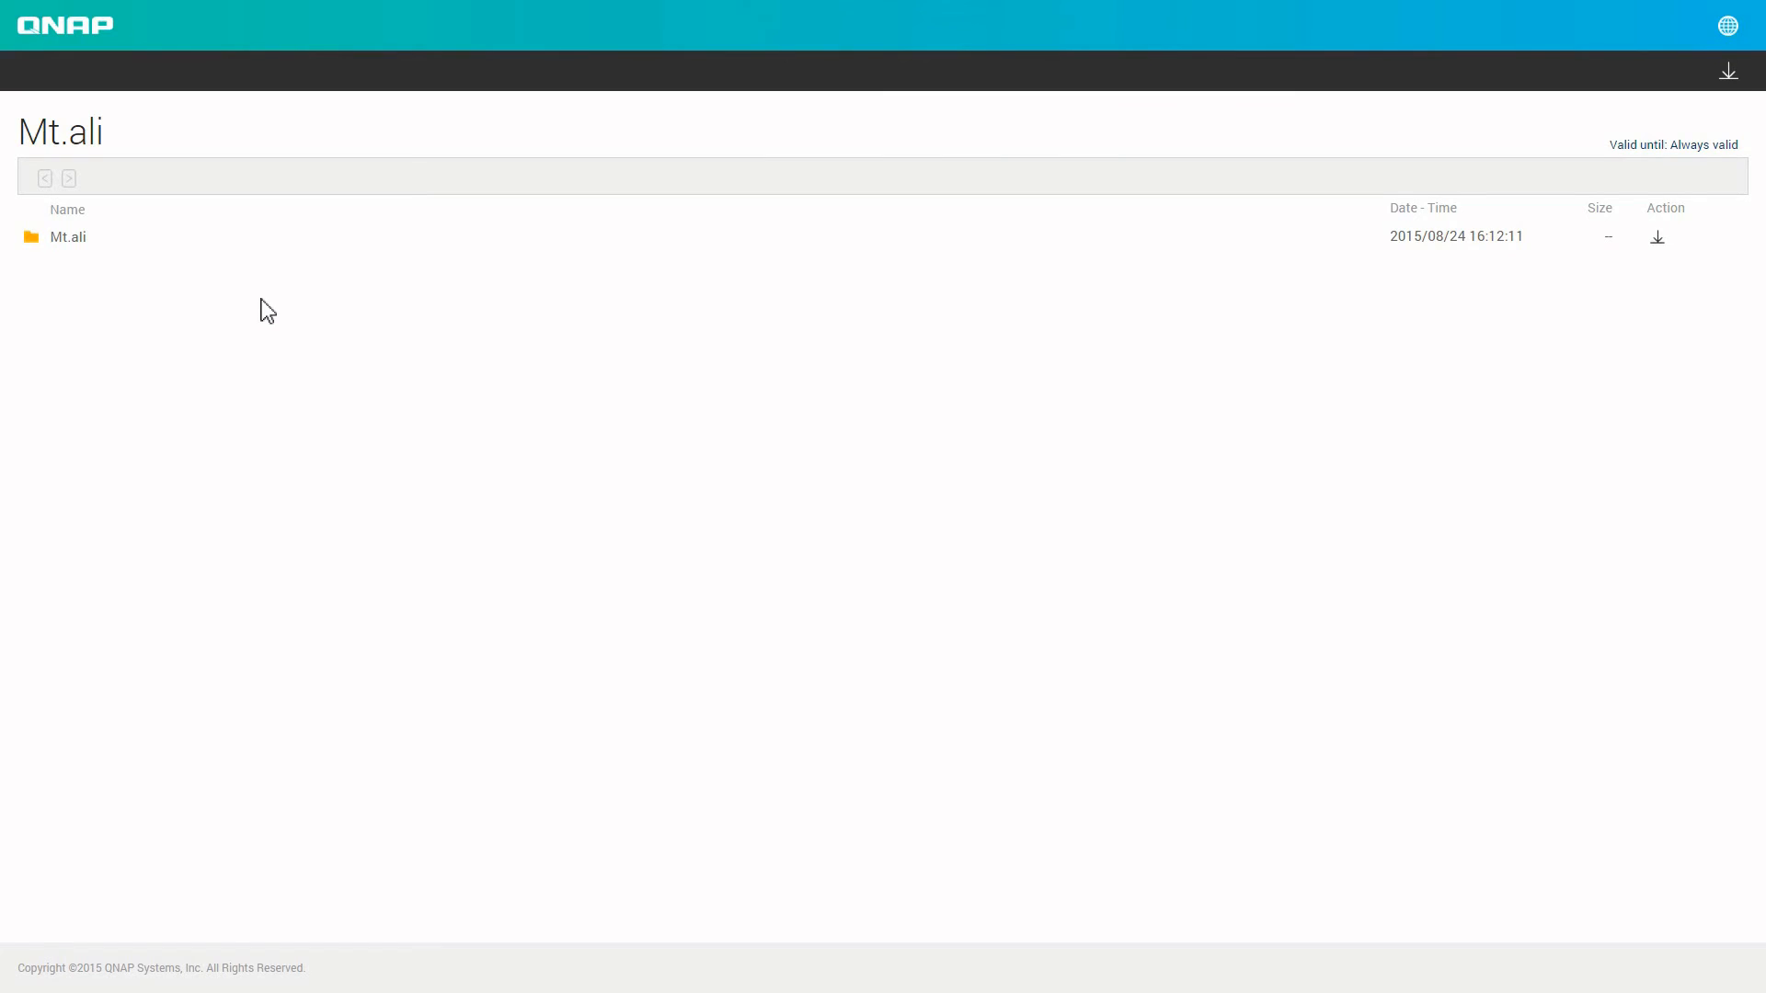
pyautogui.moveTo(242, 257)
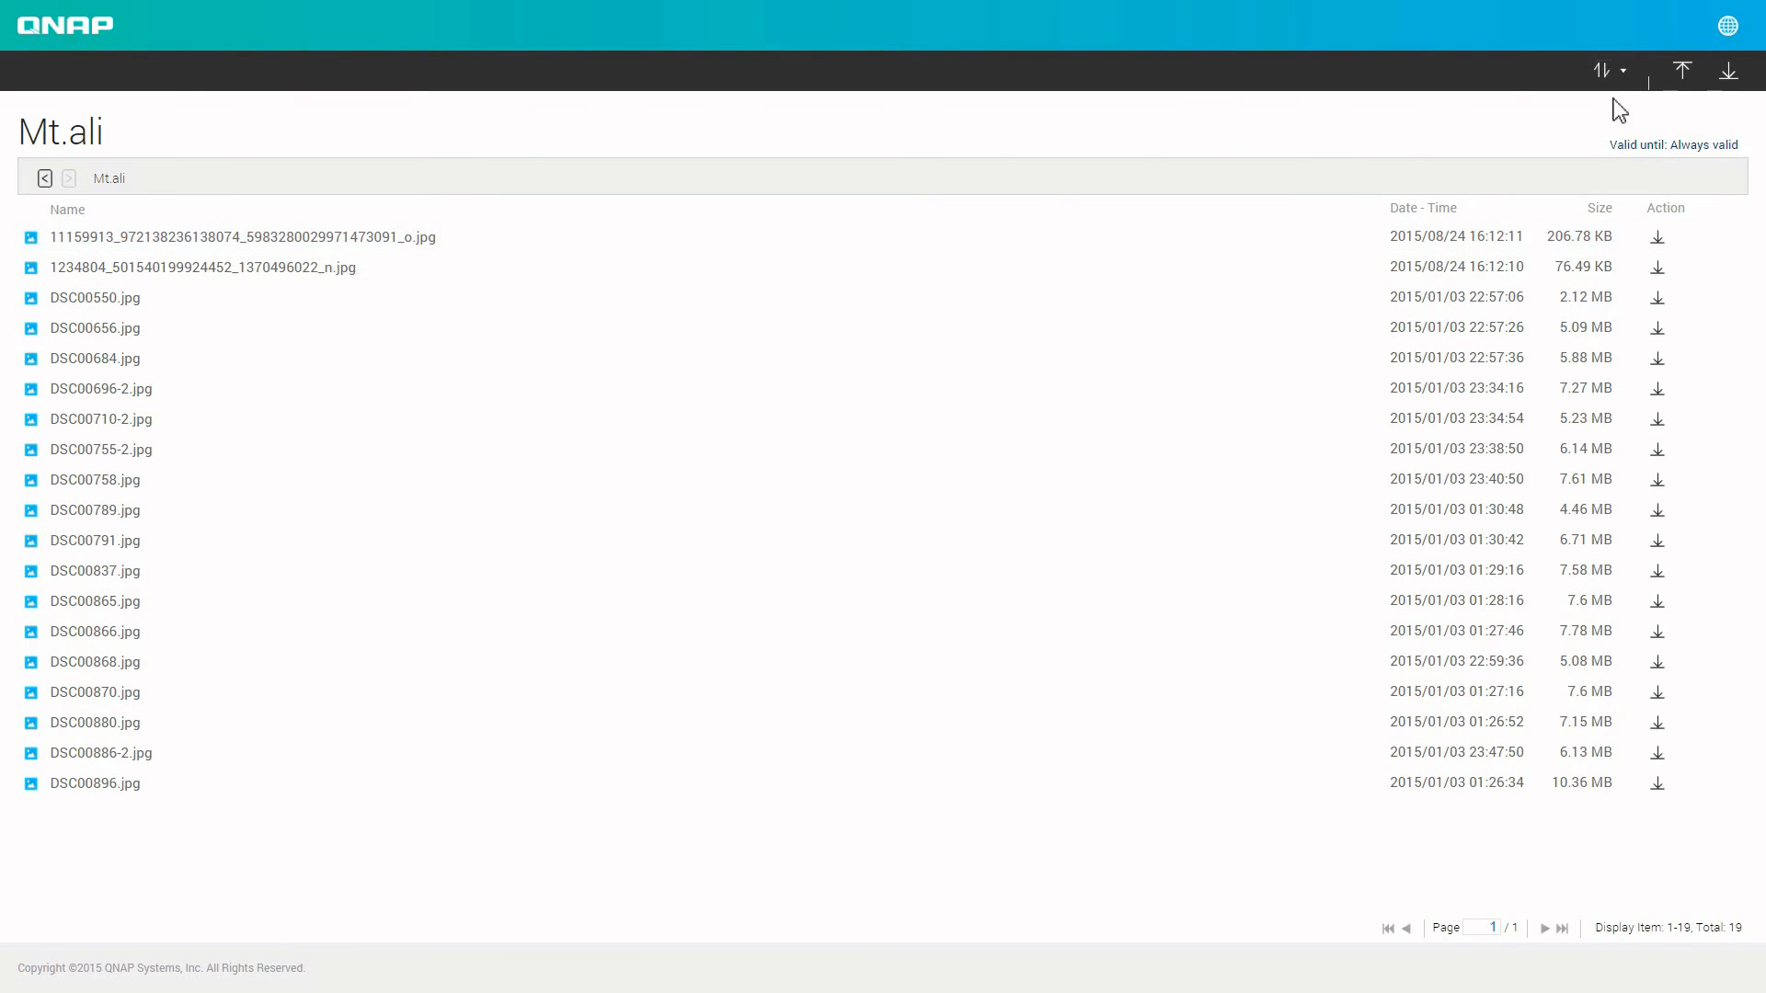
pyautogui.click(1684, 70)
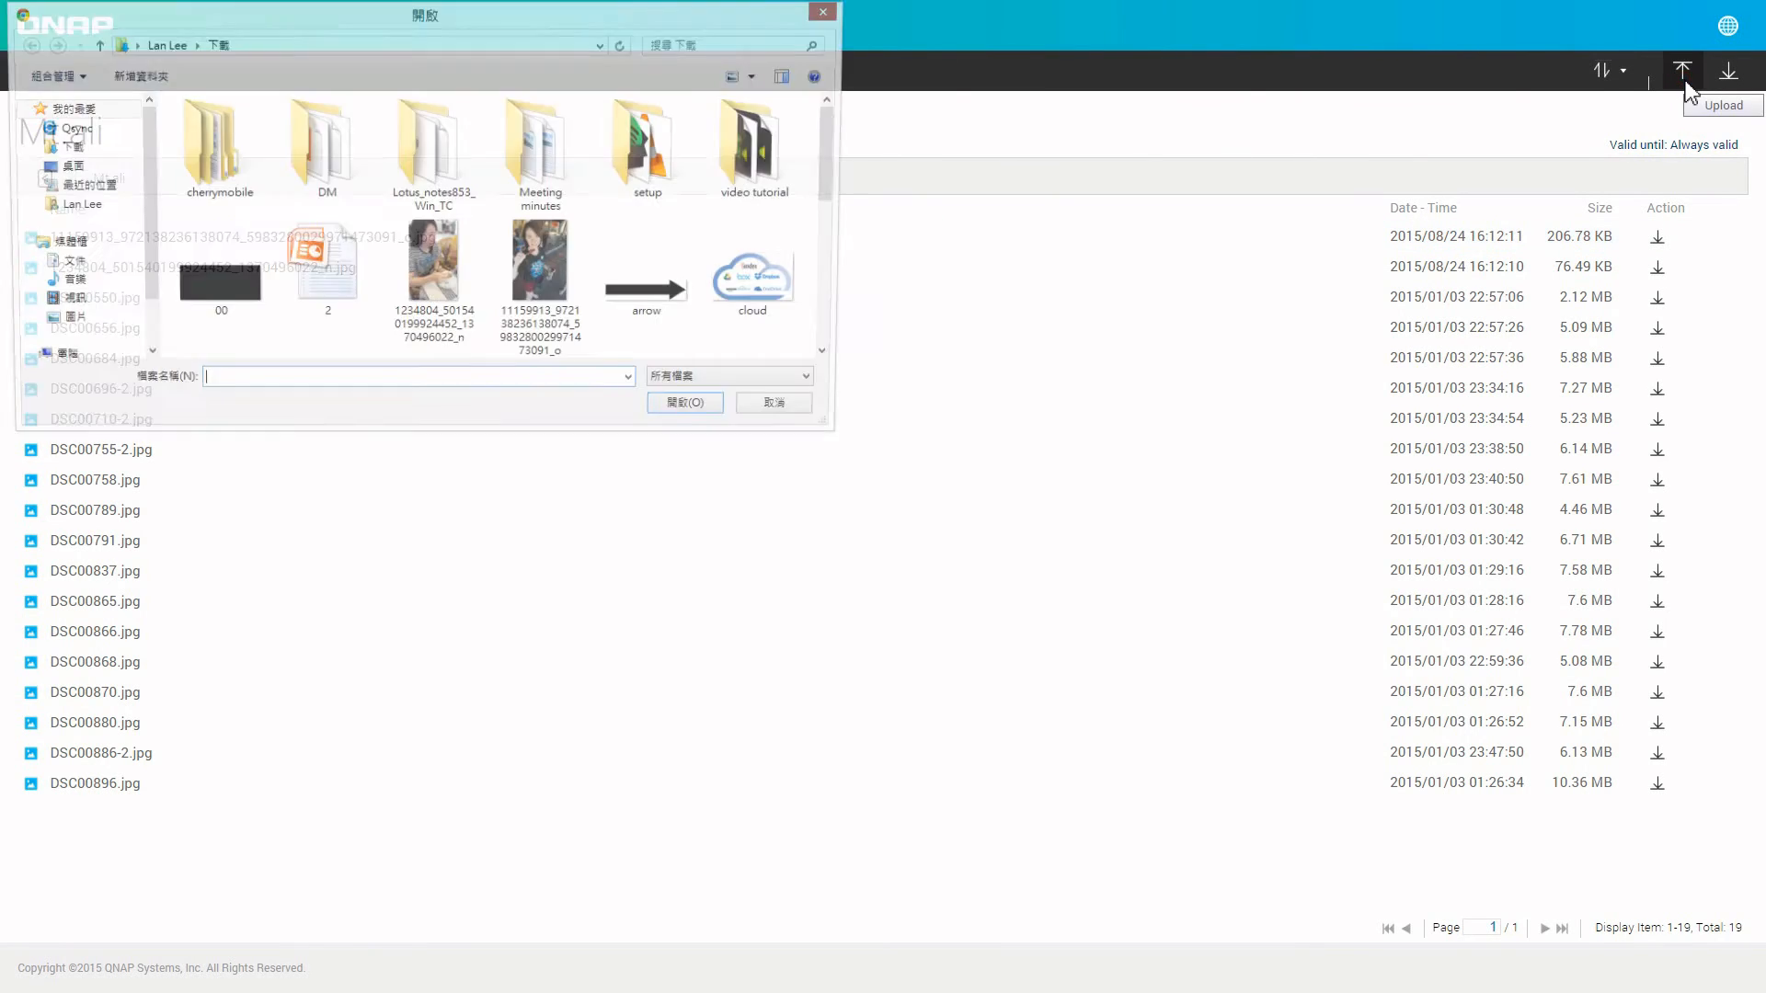
pyautogui.click(434, 271)
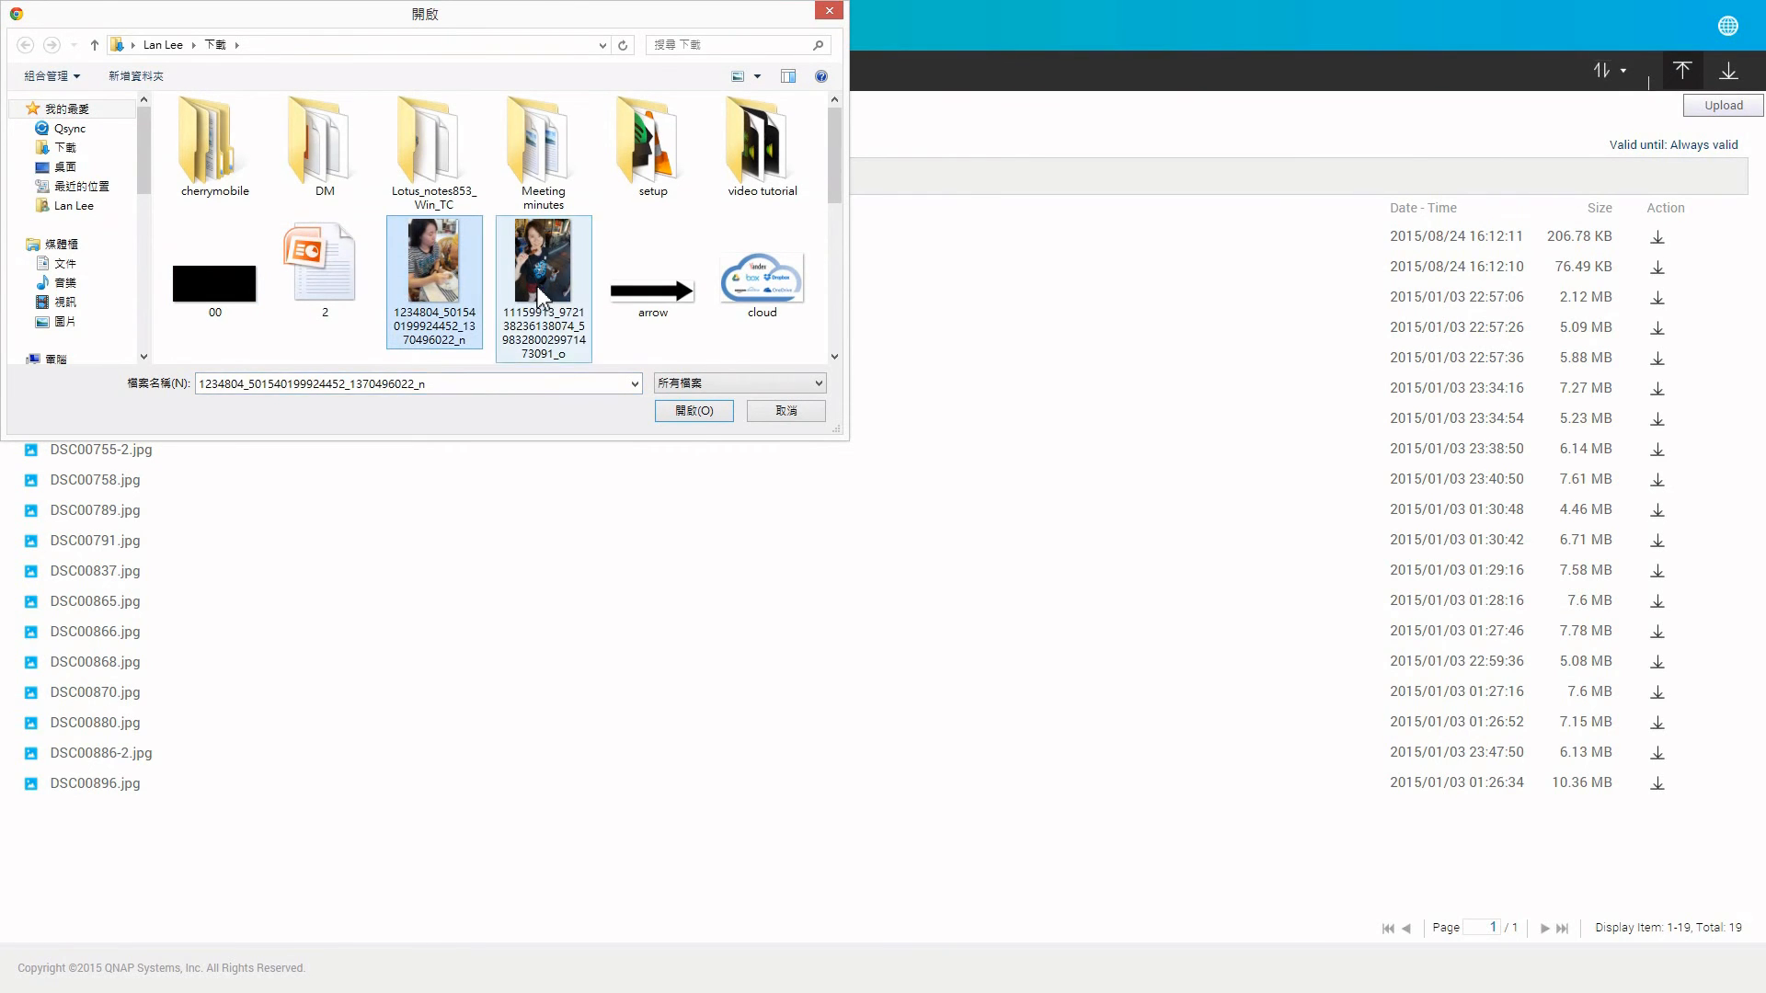
pyautogui.click(693, 410)
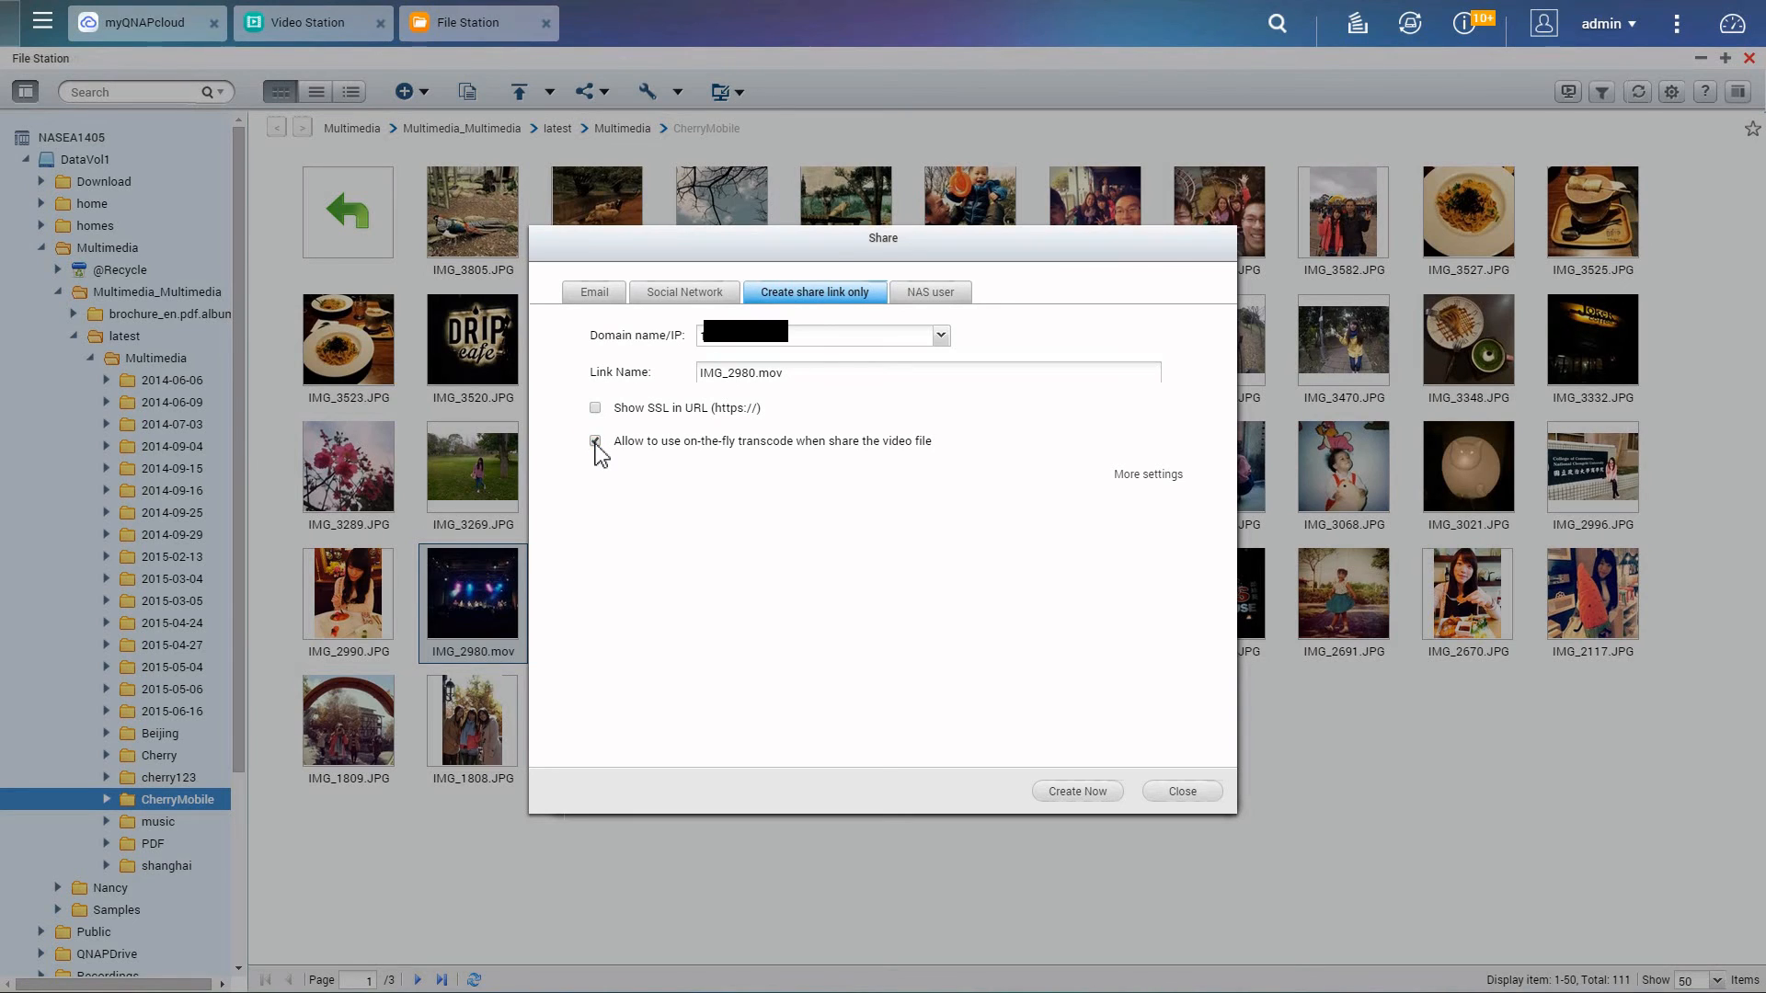
# Create a transcoding-enabled share link for IMG_2980.mov.
pyautogui.click(1074, 791)
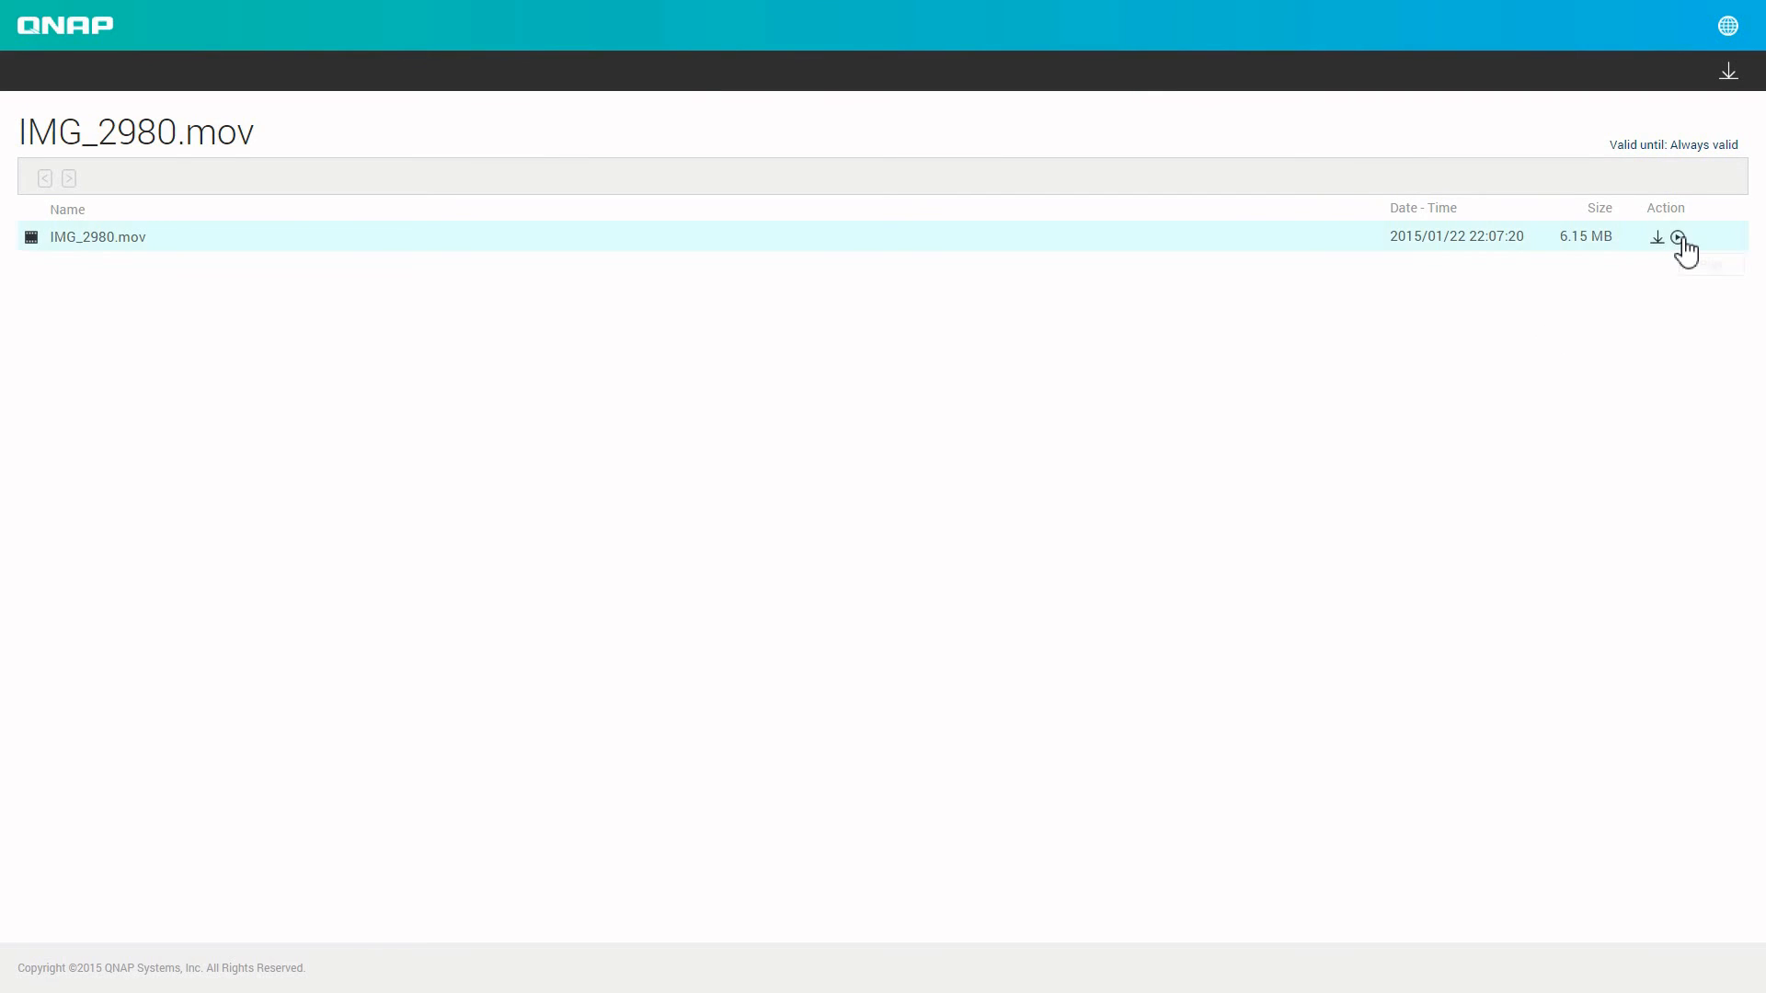
# Bring up the Play chooser for IMG_2980.mov offering transcoded resolutions or the original file.
pyautogui.click(1679, 237)
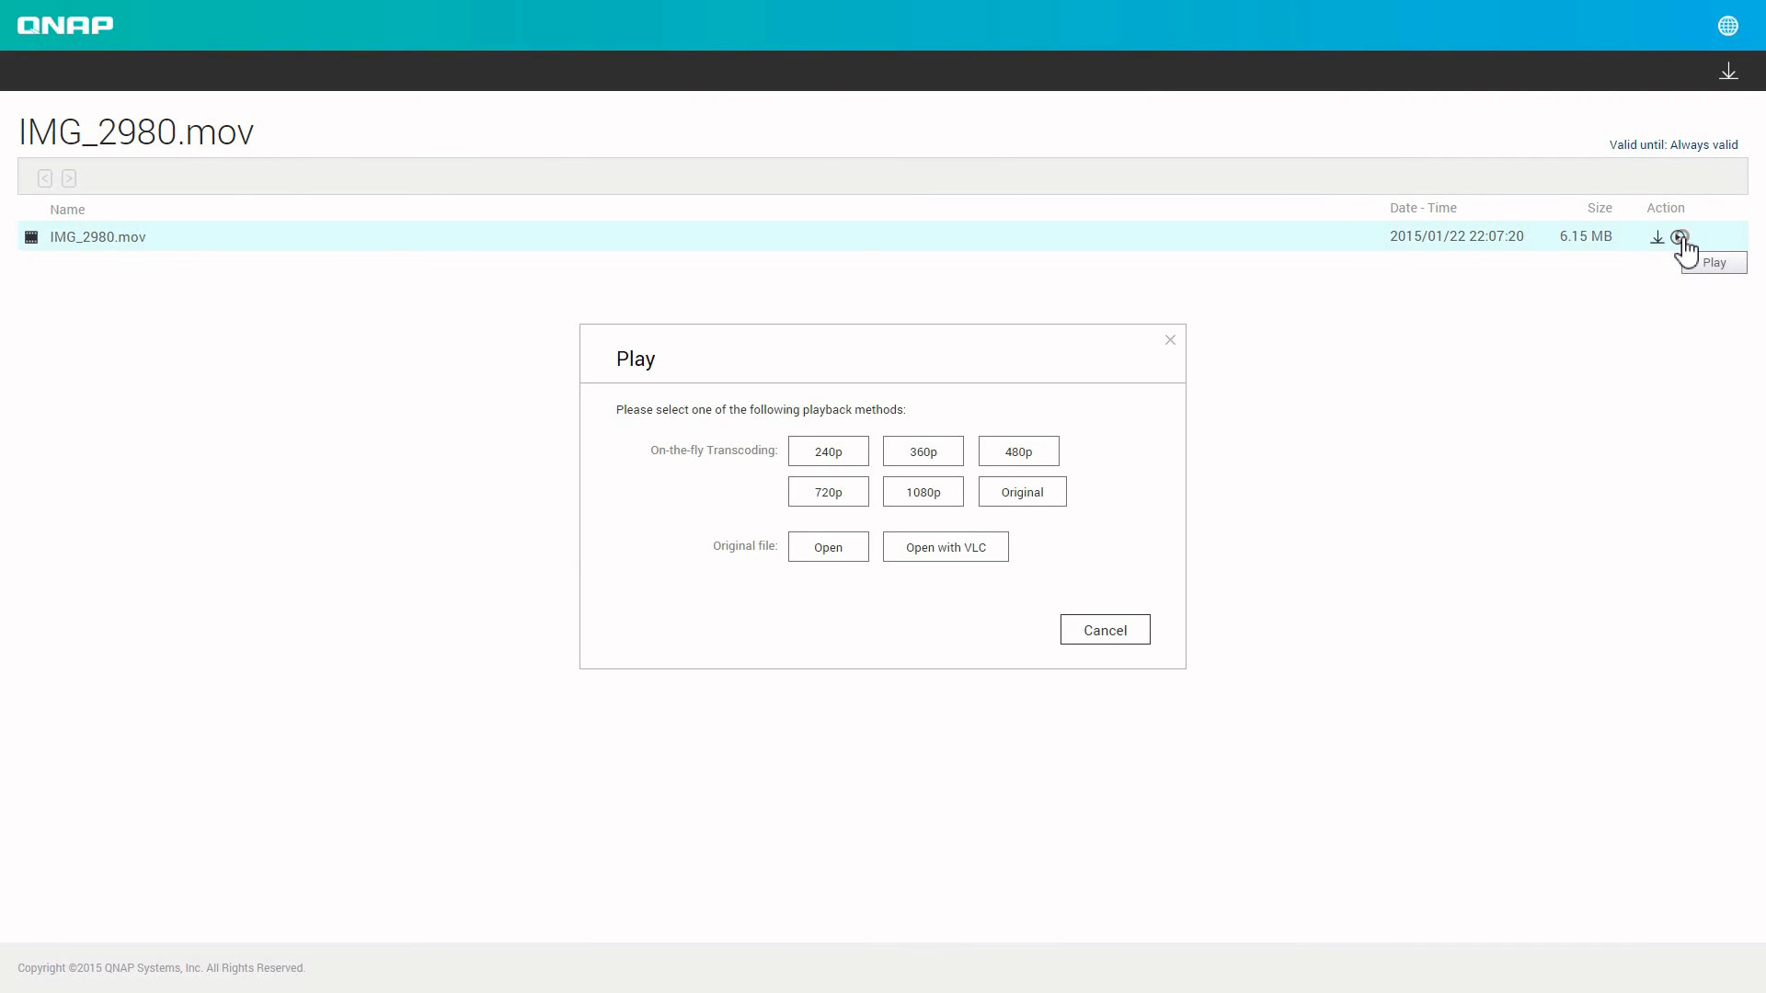
pyautogui.moveTo(1137, 449)
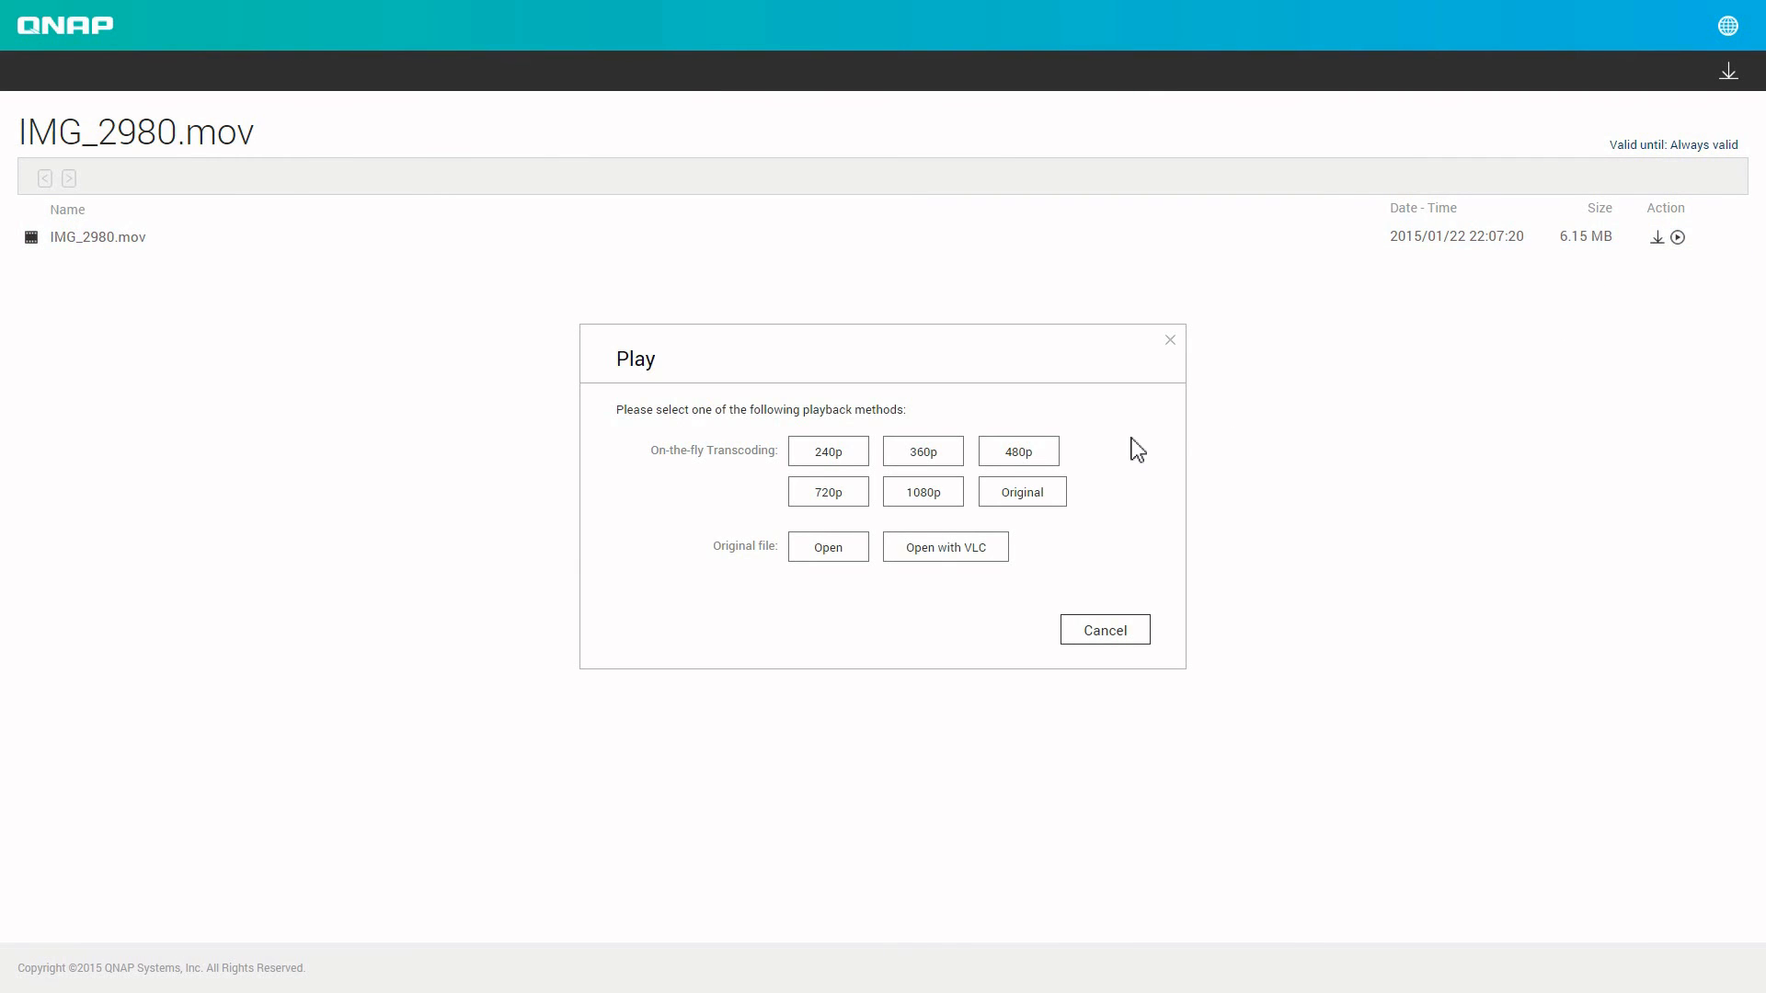